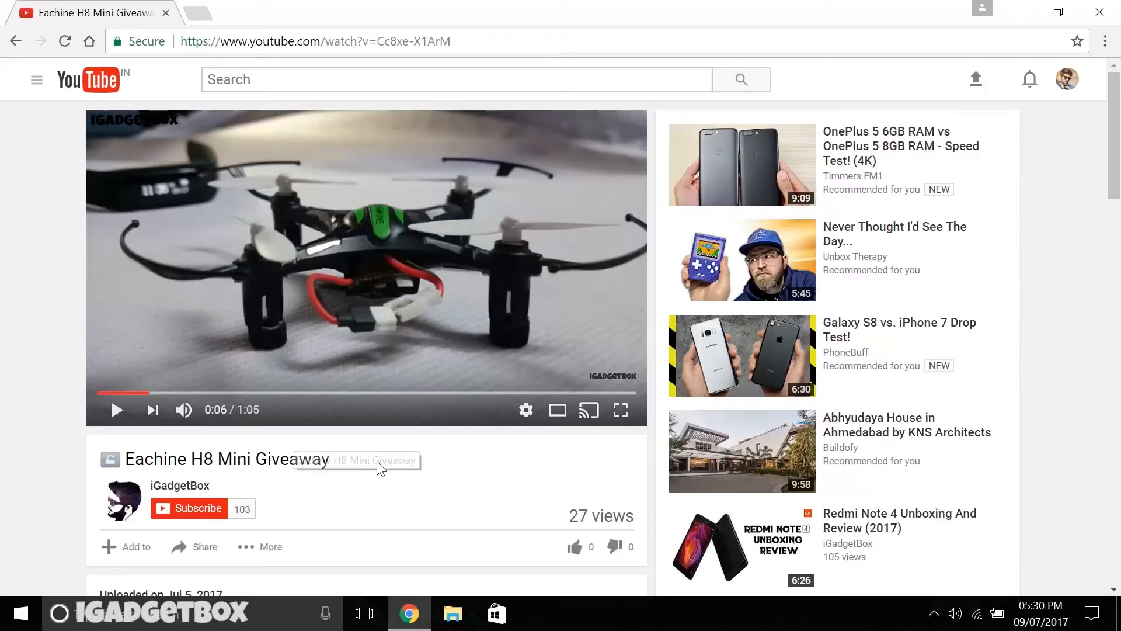
Step: Expand the giveaway video's description, subscribe to iGadgetBox and like the video
scroll(down, 3)
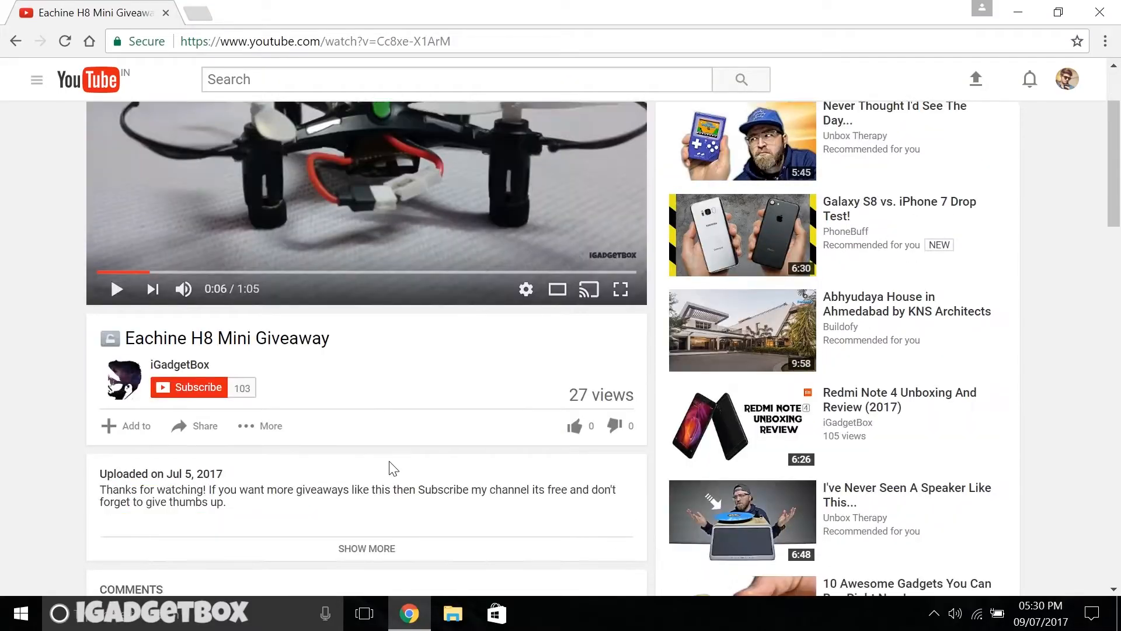
scroll(down, 3)
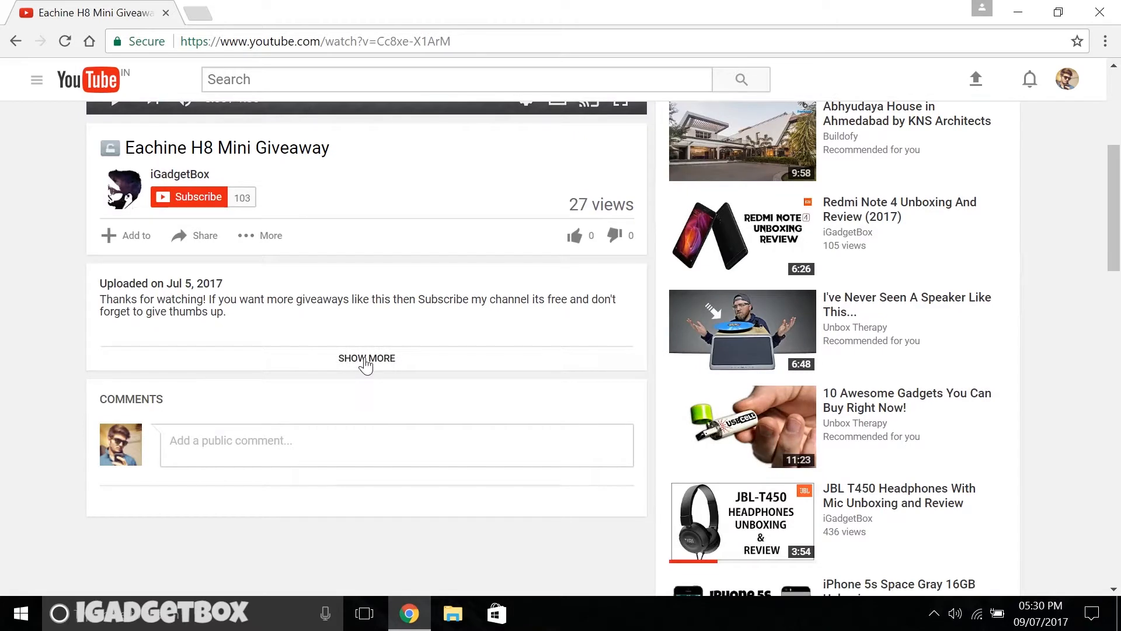
click(366, 358)
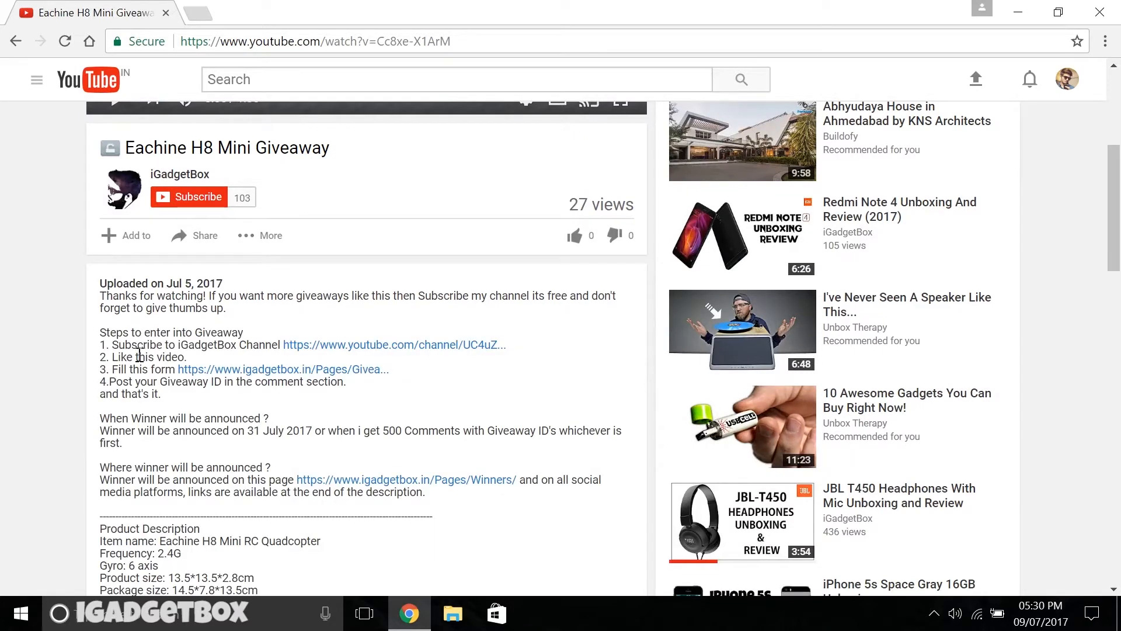
drag(113, 344, 229, 344)
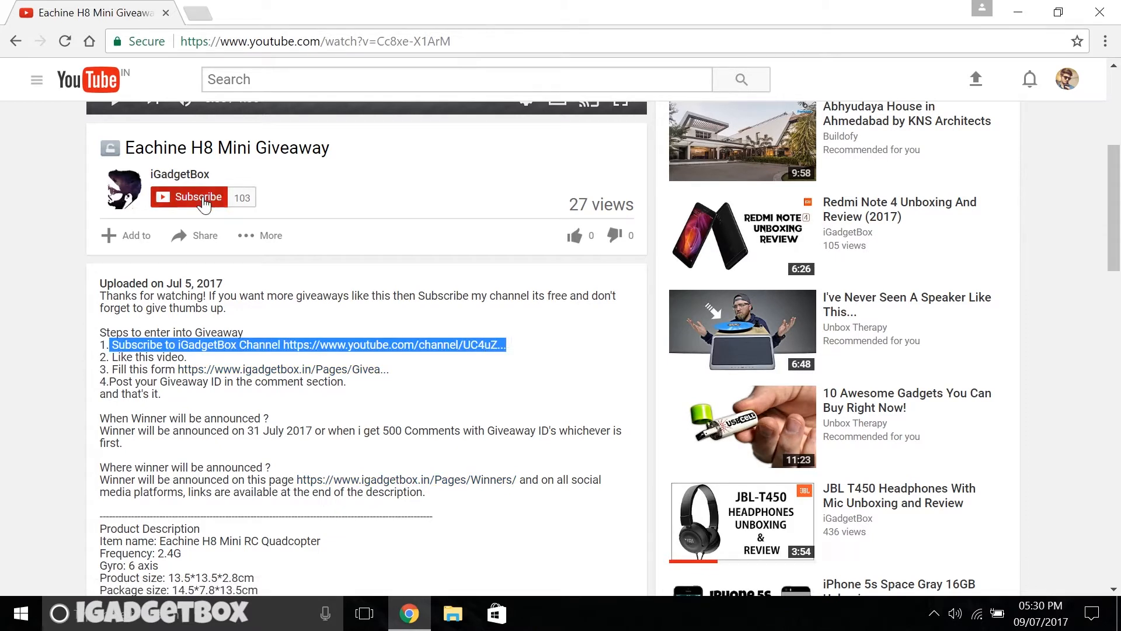
click(201, 198)
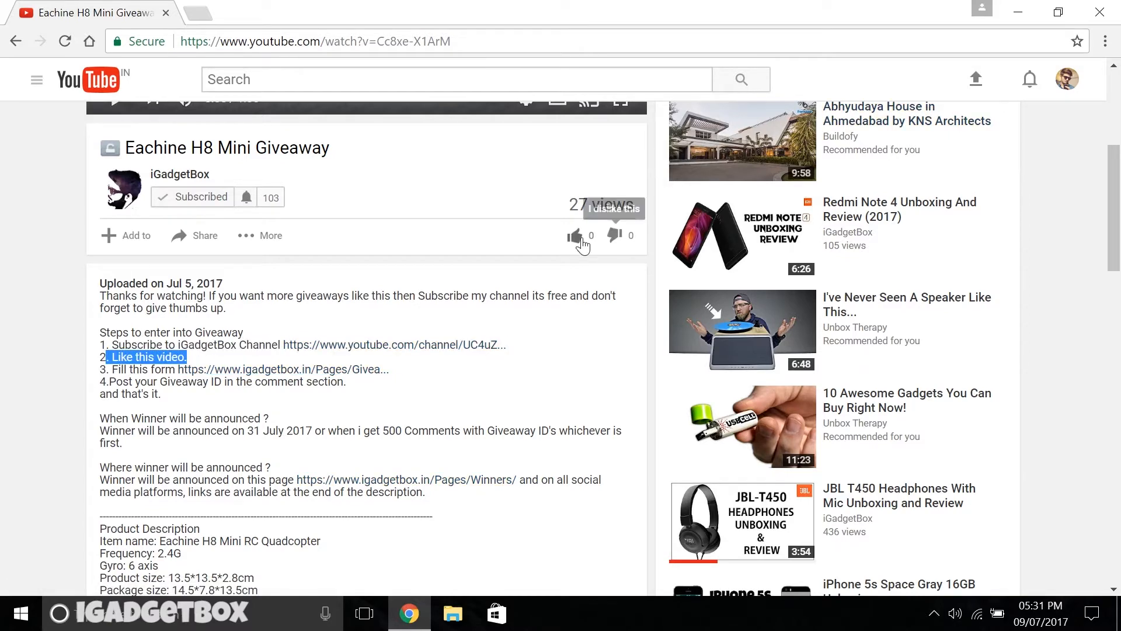
click(576, 236)
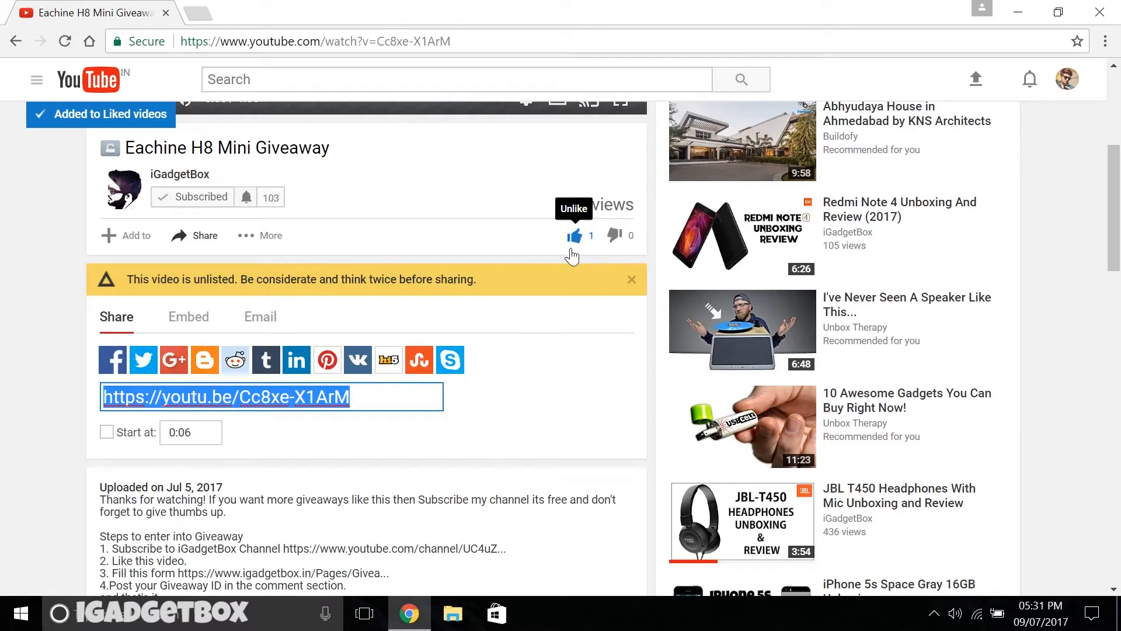
scroll(down, 3)
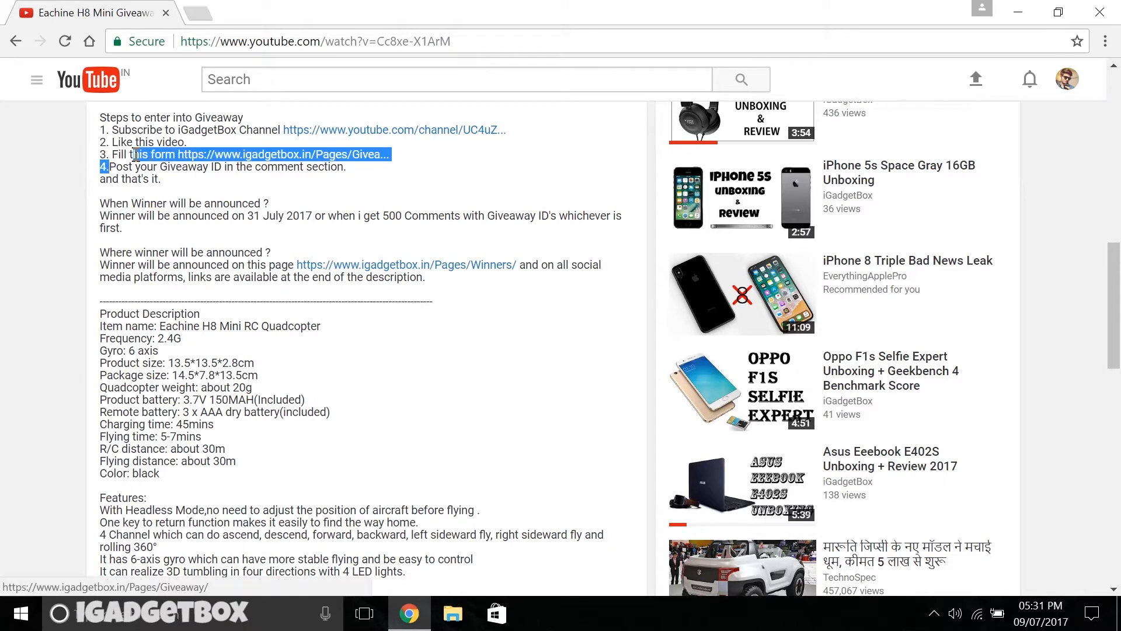
click(246, 154)
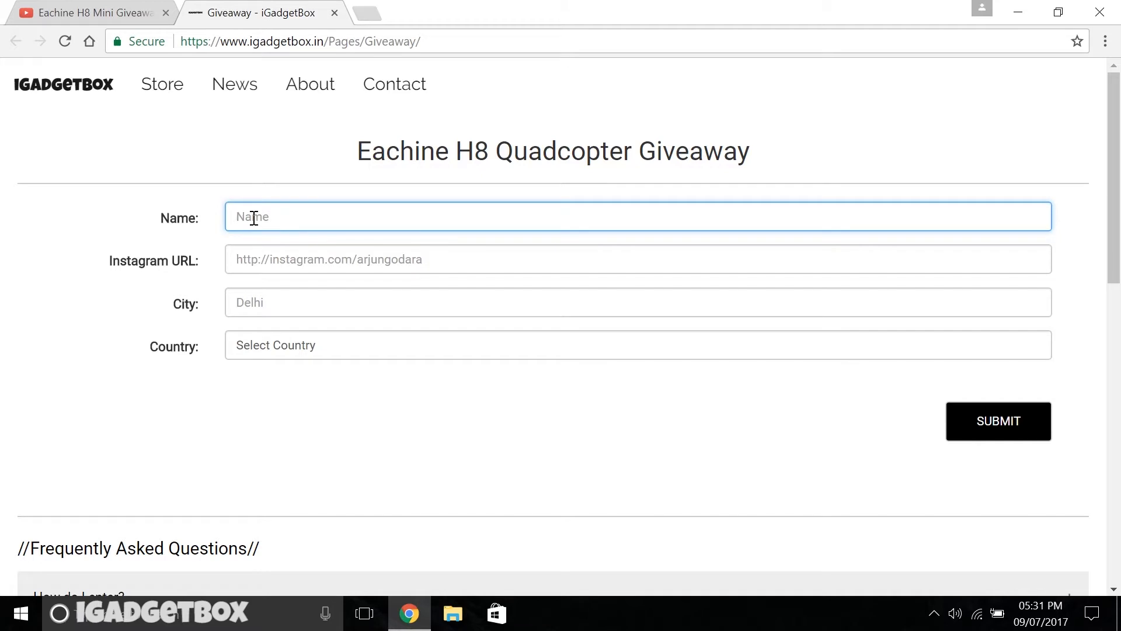
text(Arjn)
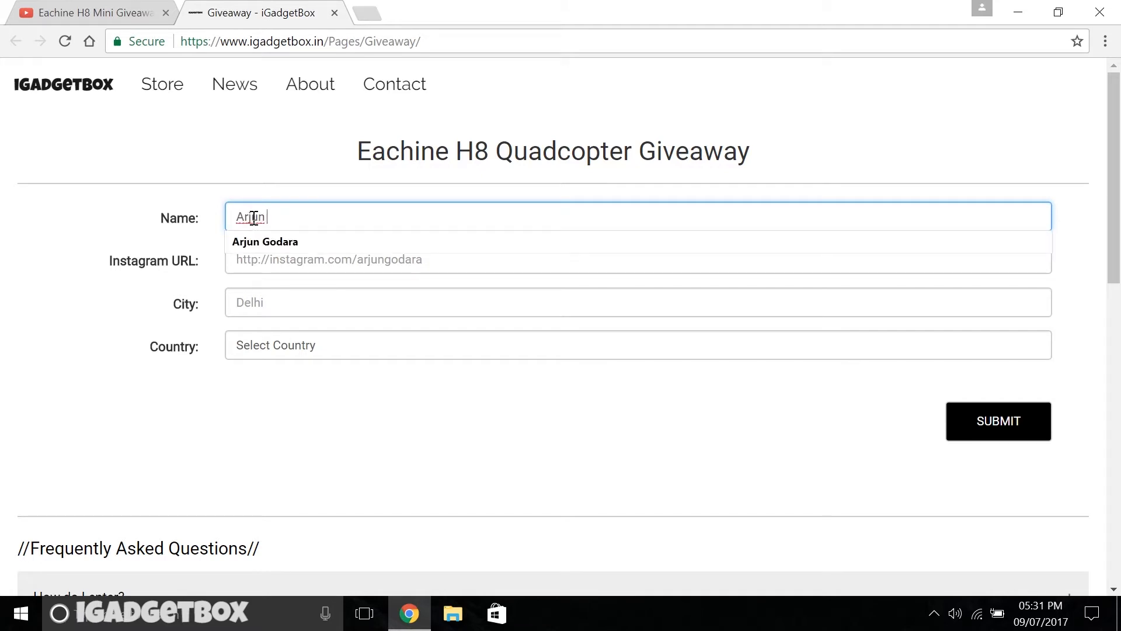
text(Godara)
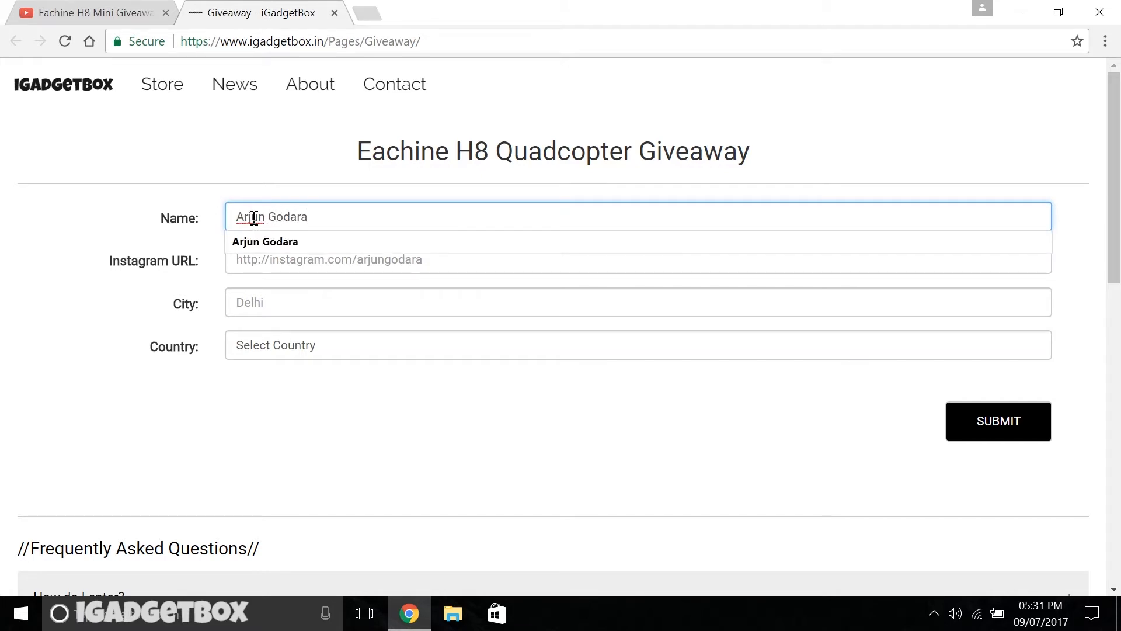
Step: Copy the Instagram profile URL from the Instagram tab for the form's Instagram URL field
click(265, 241)
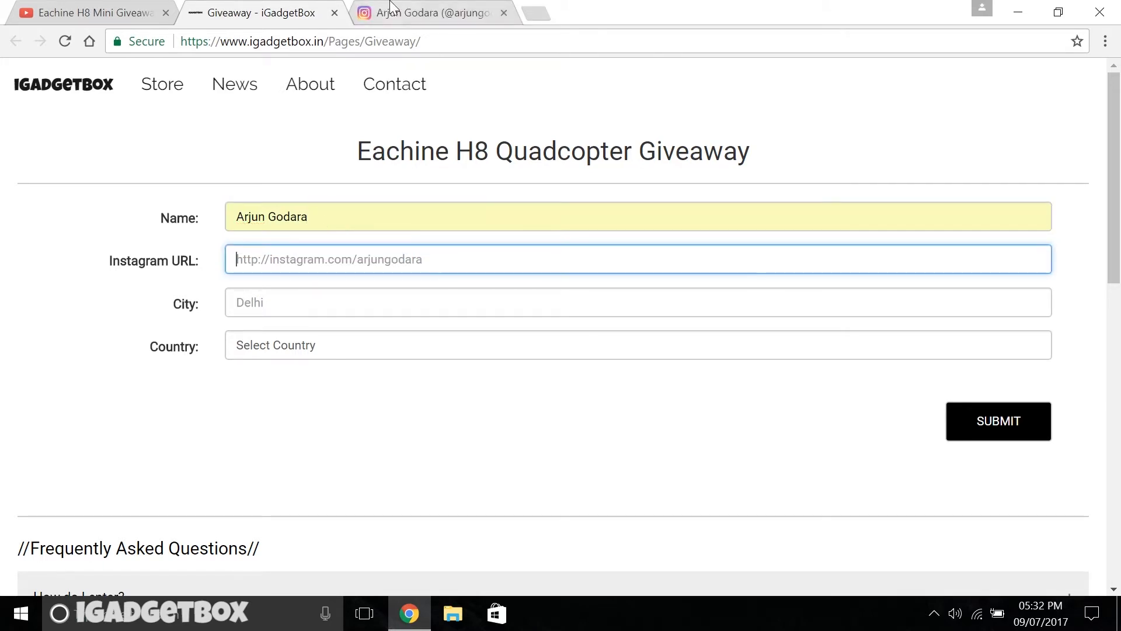
click(435, 13)
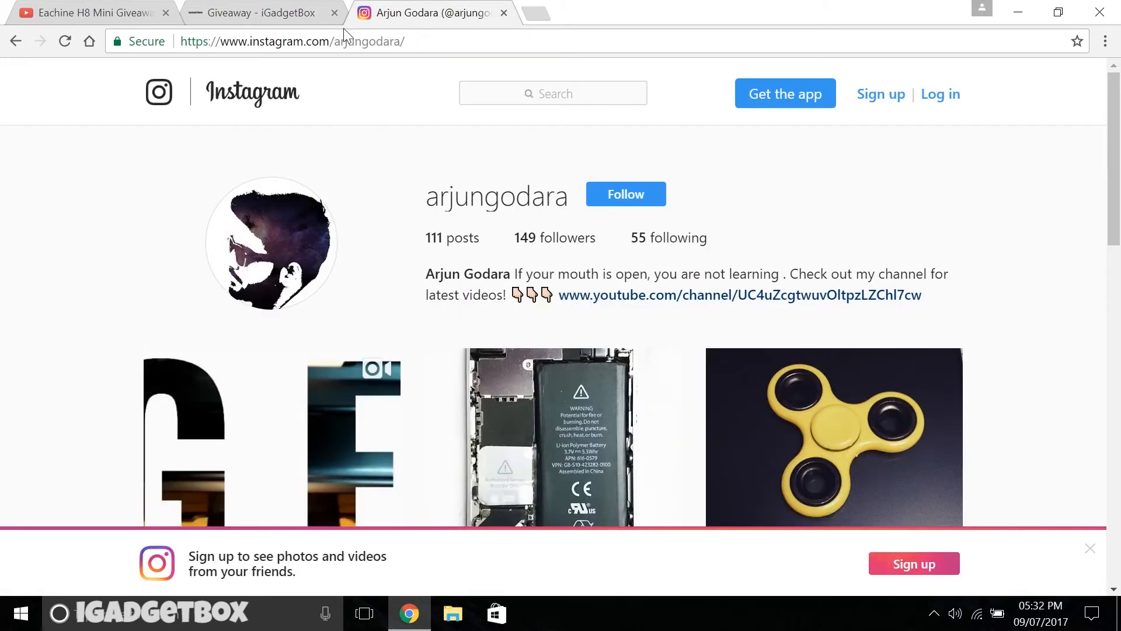
click(325, 41)
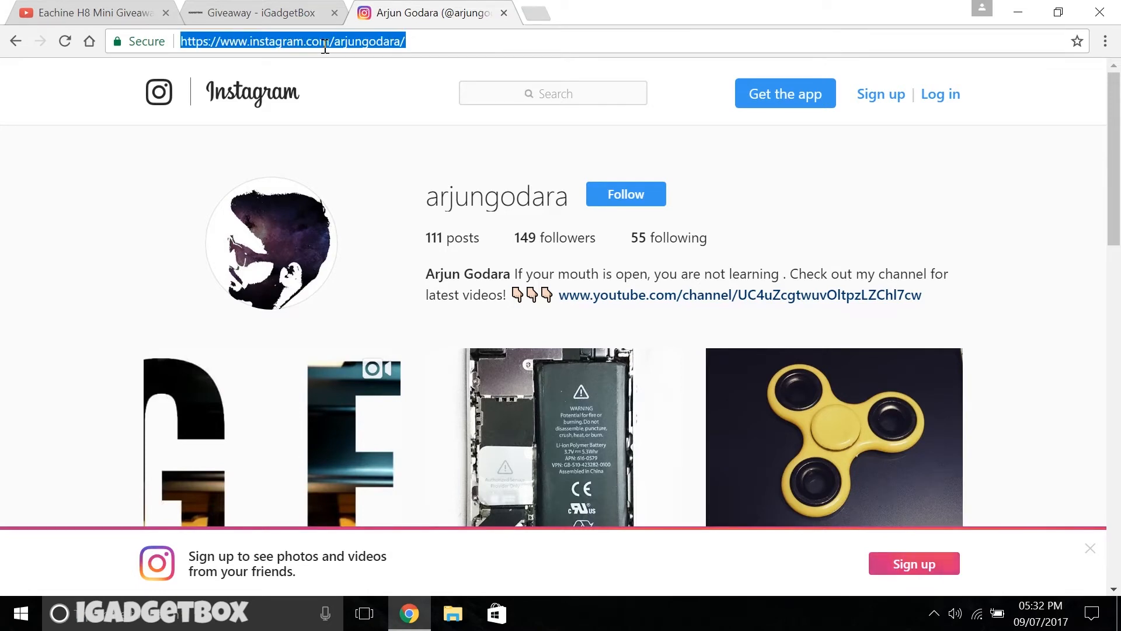
click(251, 13)
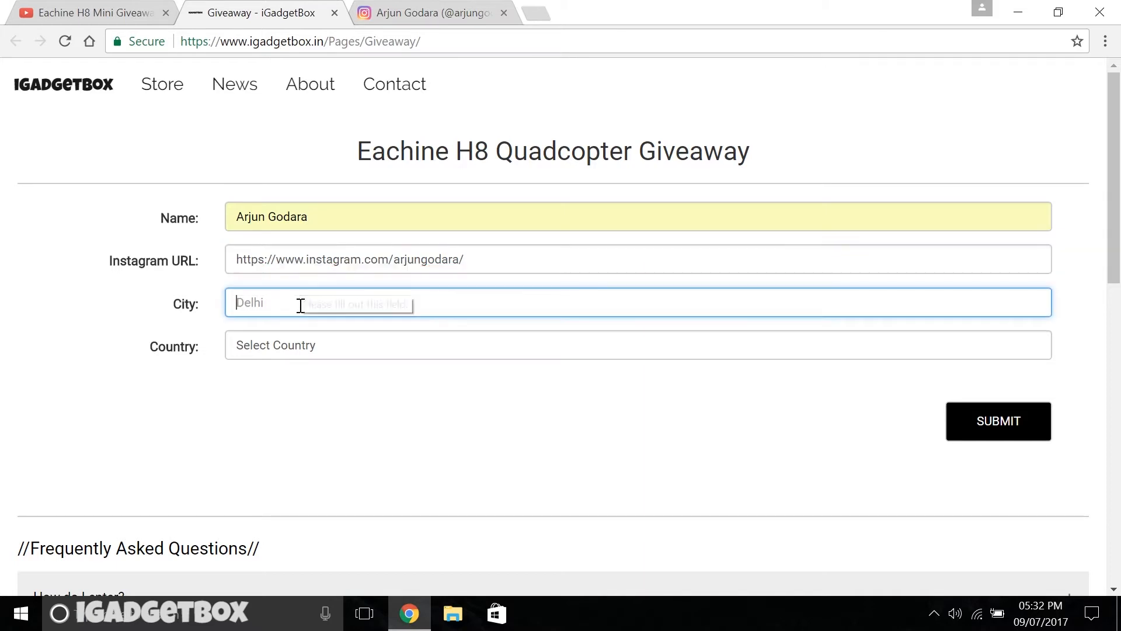
Step: Enter city Delhi and country India, then submit the giveaway entry
text(Delh)
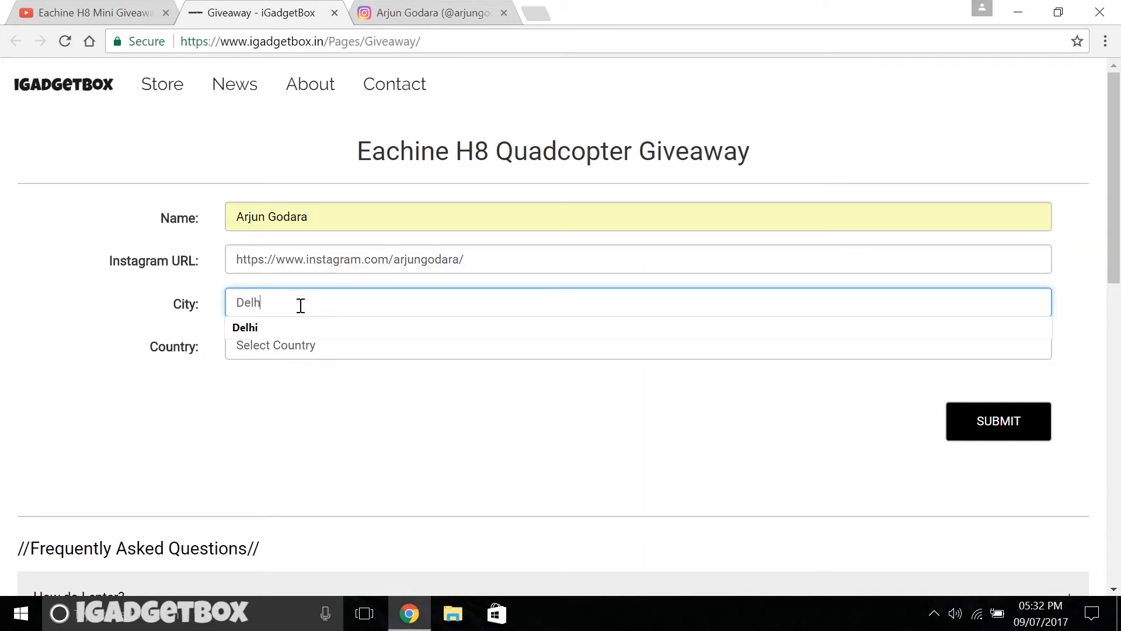
click(244, 327)
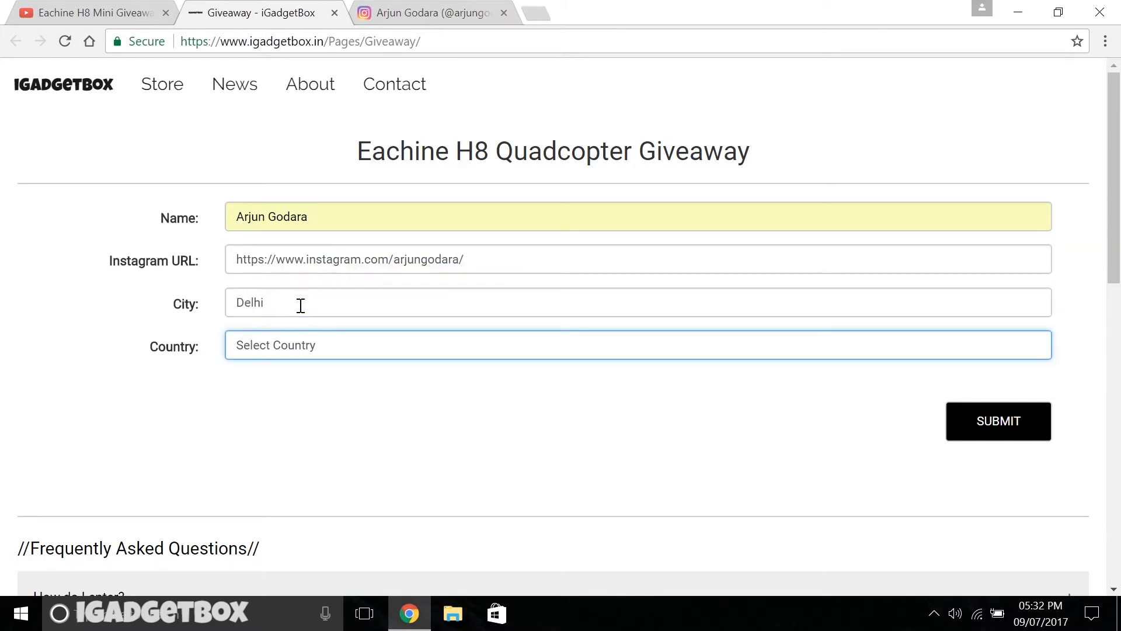
click(636, 354)
text(India)
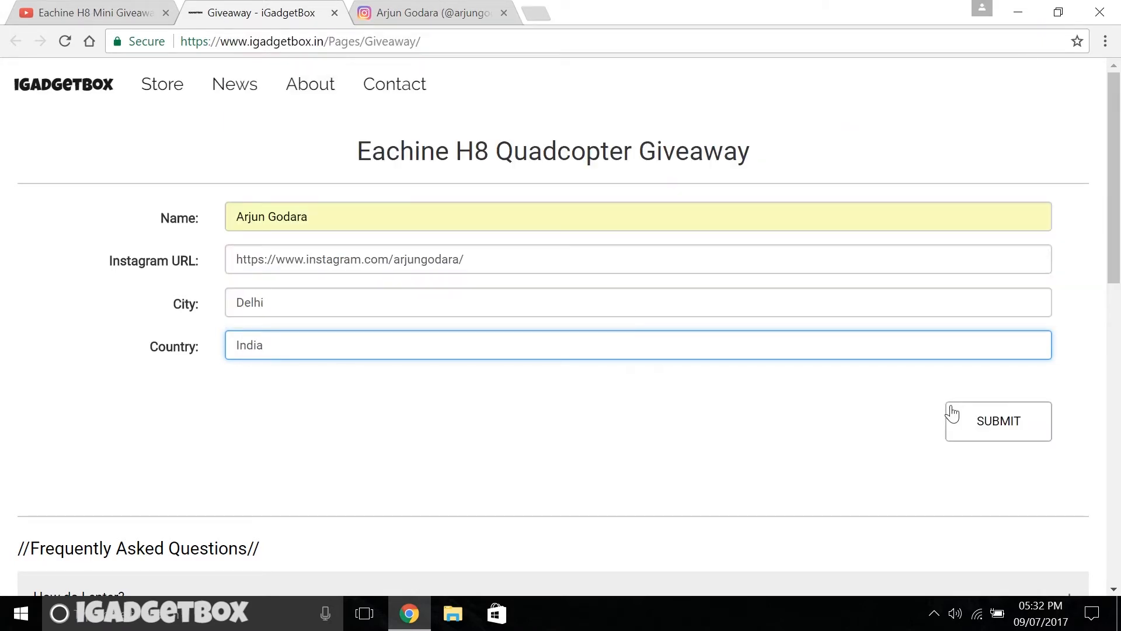
click(999, 420)
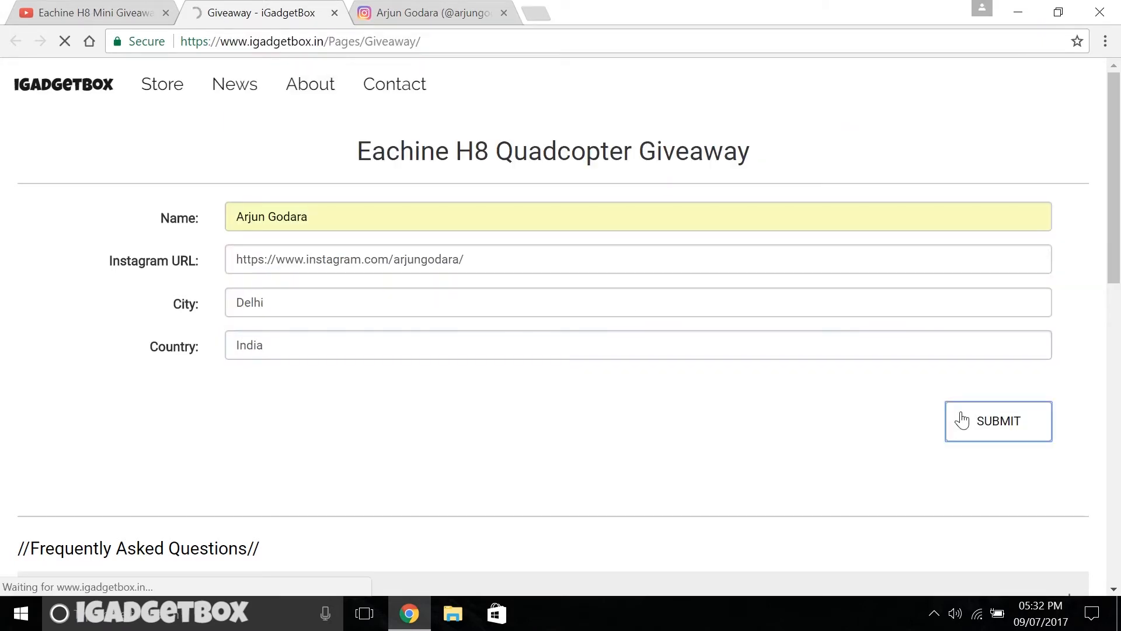
click(998, 421)
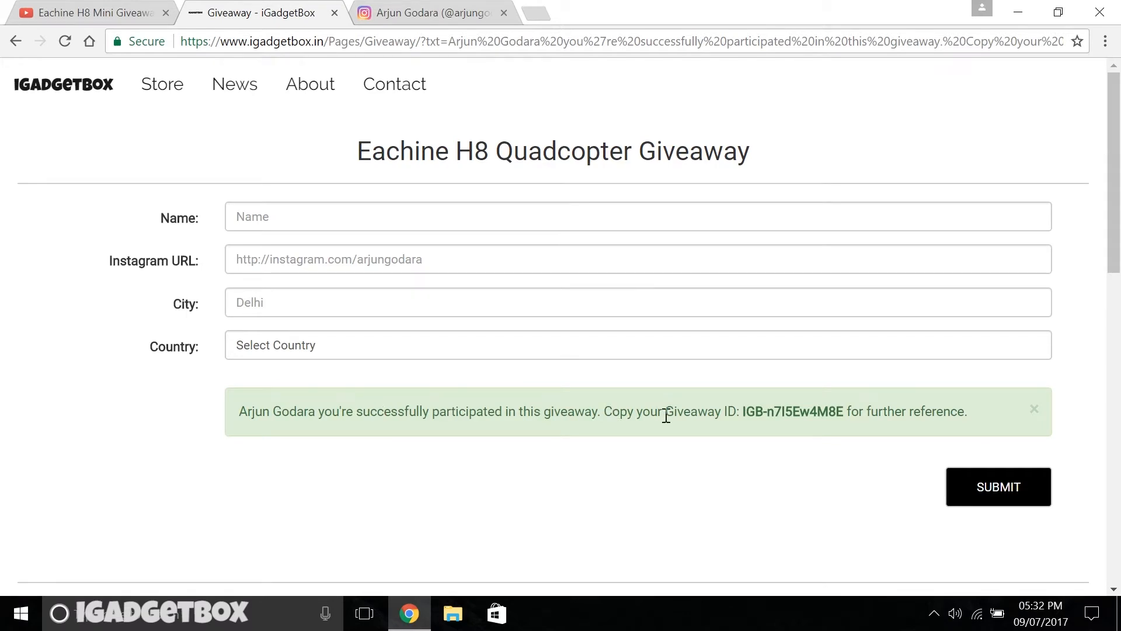
Step: Highlight 'Giveaway ID: IGB-n7I5Ew4M8E' in the green success message
drag(665, 411, 844, 411)
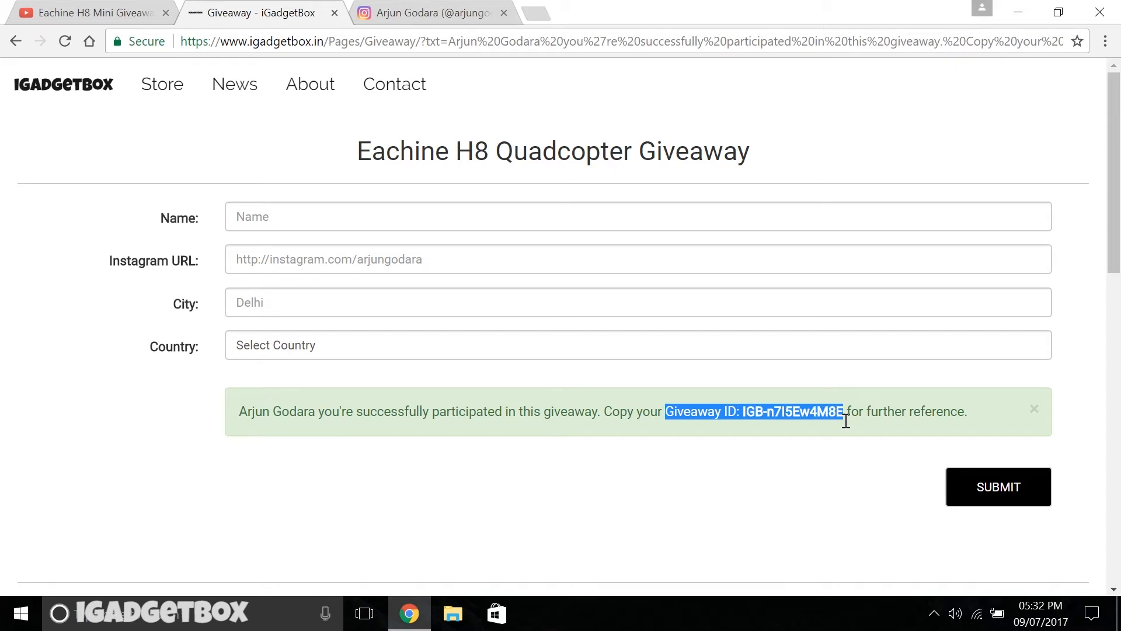
scroll(down, 3)
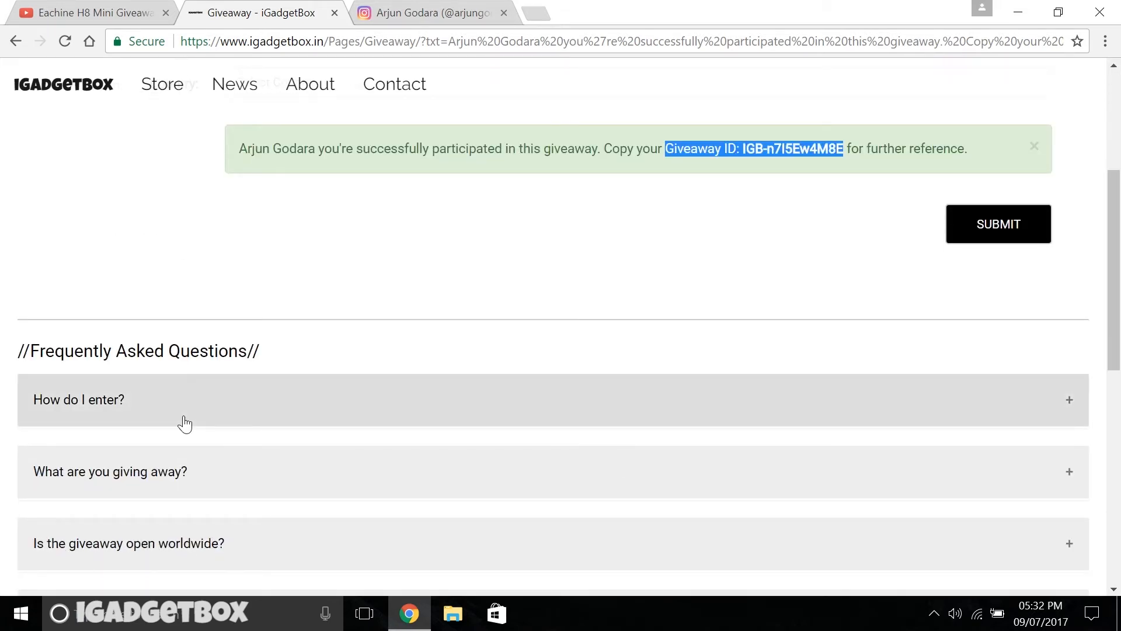
Step: Expand the FAQ answers on how to enter, the prize and winner selection
click(79, 399)
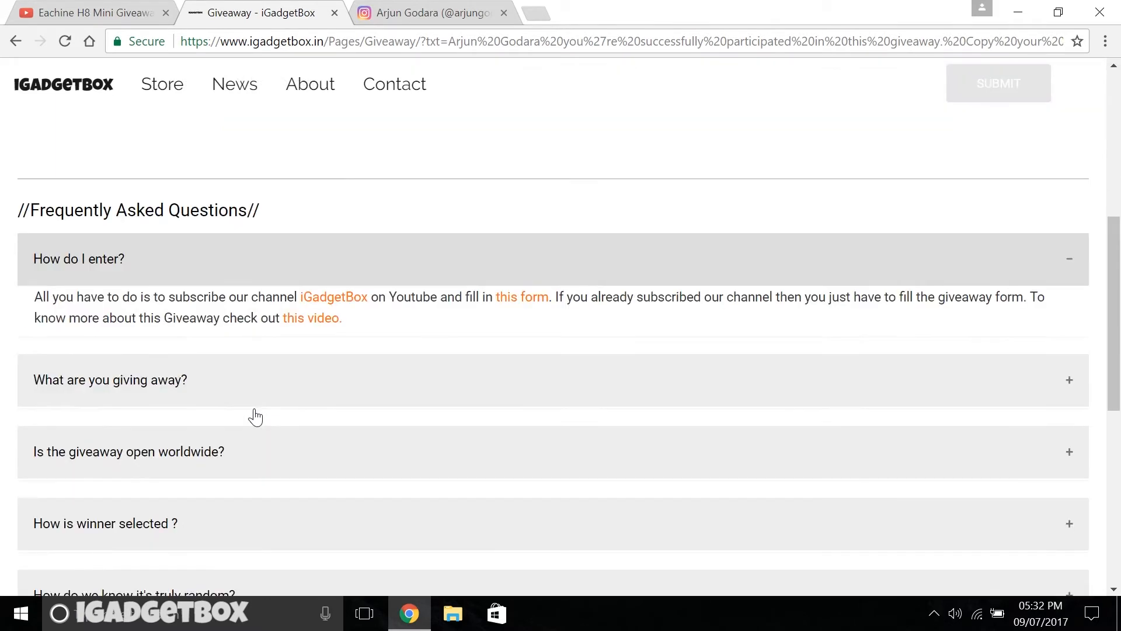
click(109, 379)
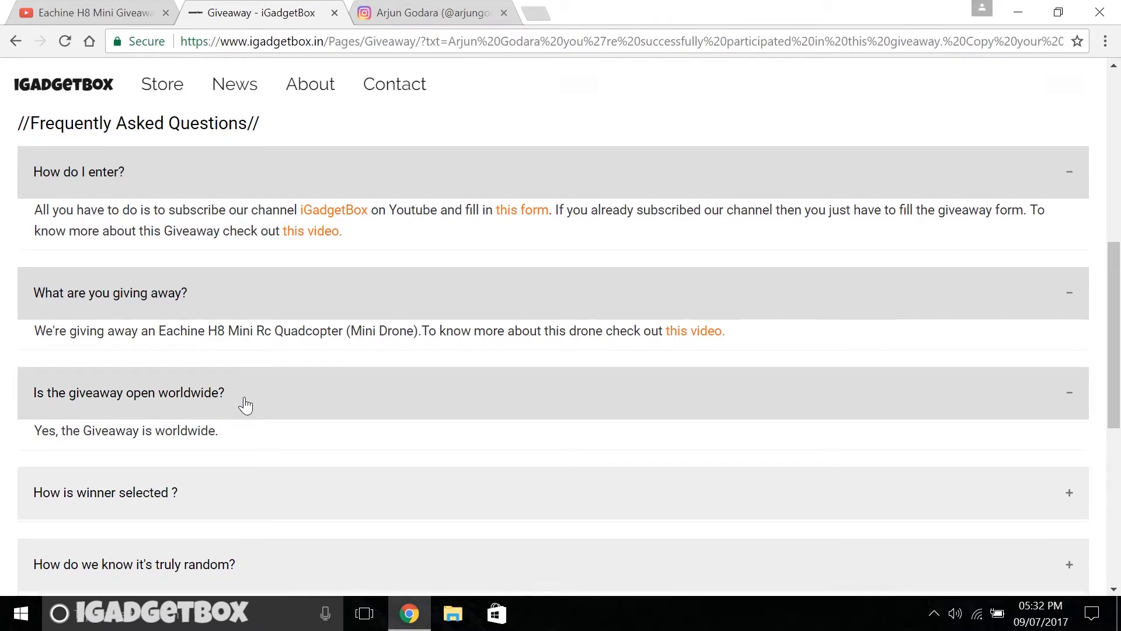
scroll(down, 3)
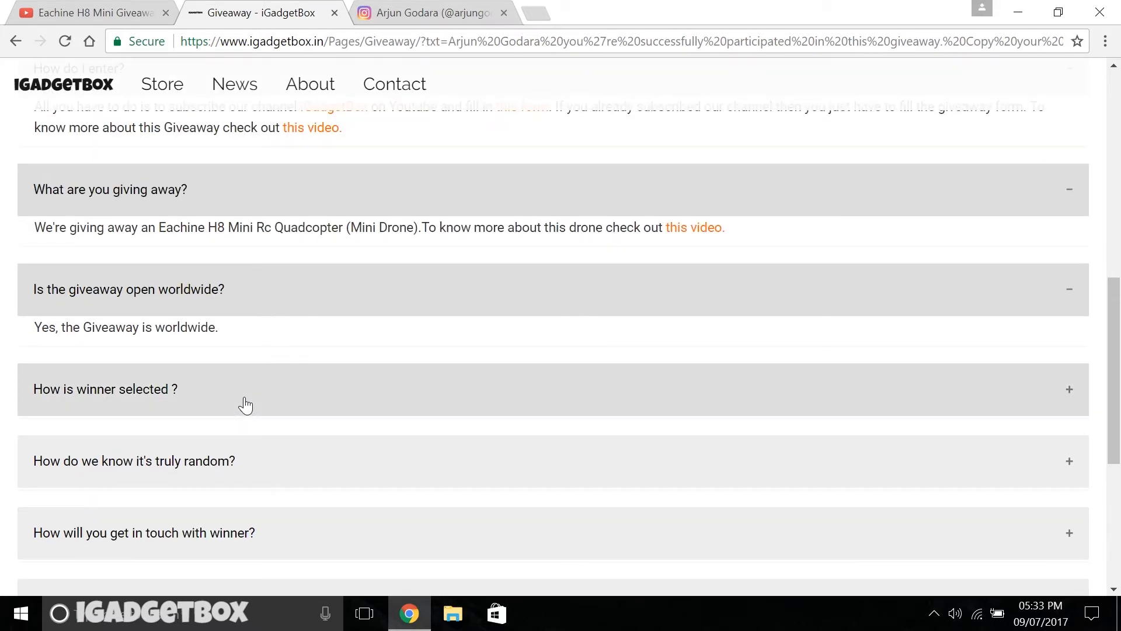
click(106, 389)
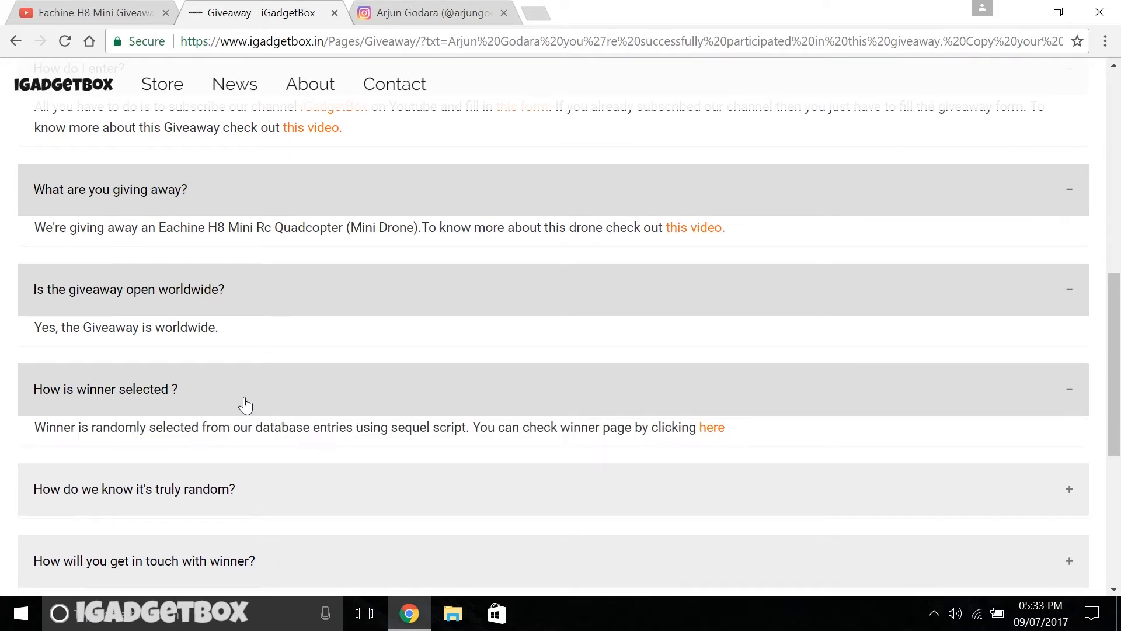
scroll(up, 3)
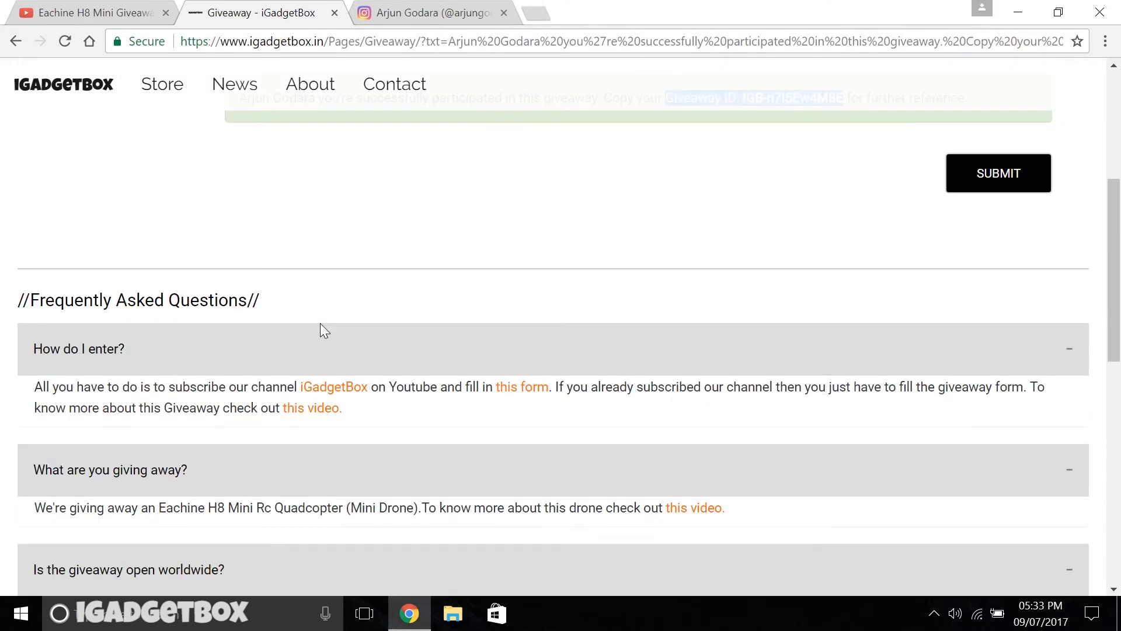
Step: Return to the Eachine H8 Mini Giveaway YouTube tab and scroll down to the comments
scroll(up, 3)
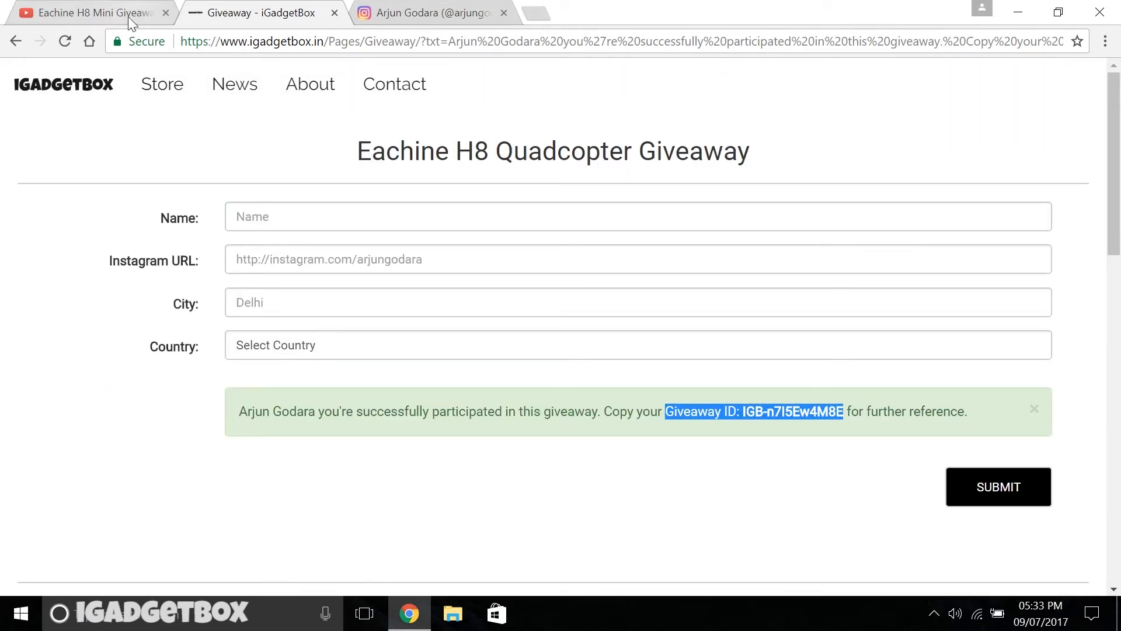
click(88, 12)
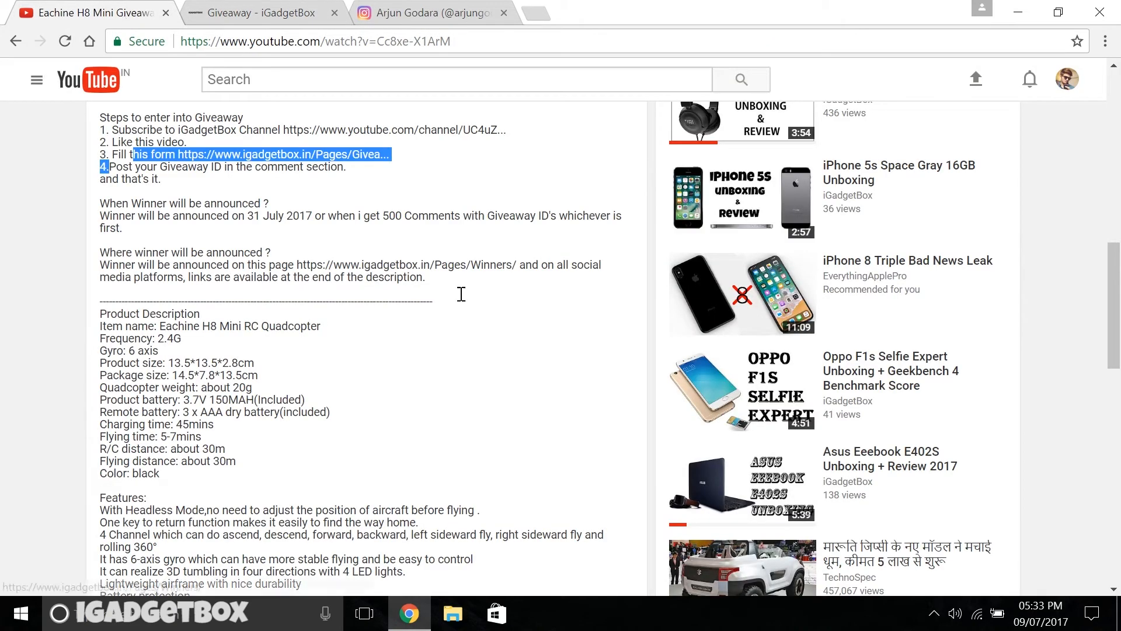
scroll(down, 3)
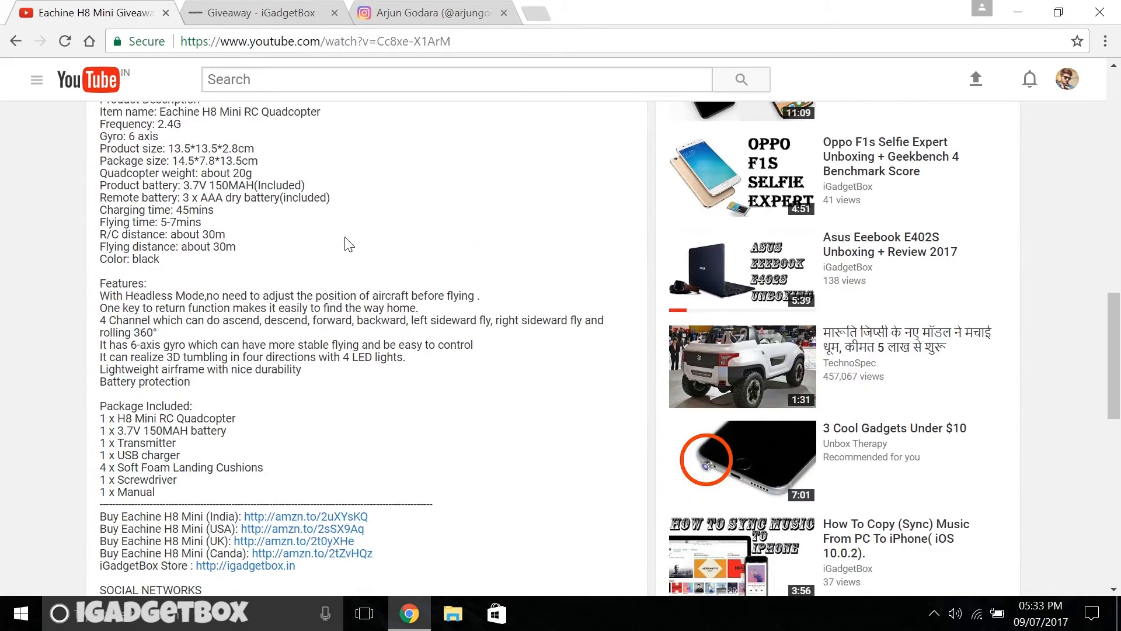
scroll(down, 3)
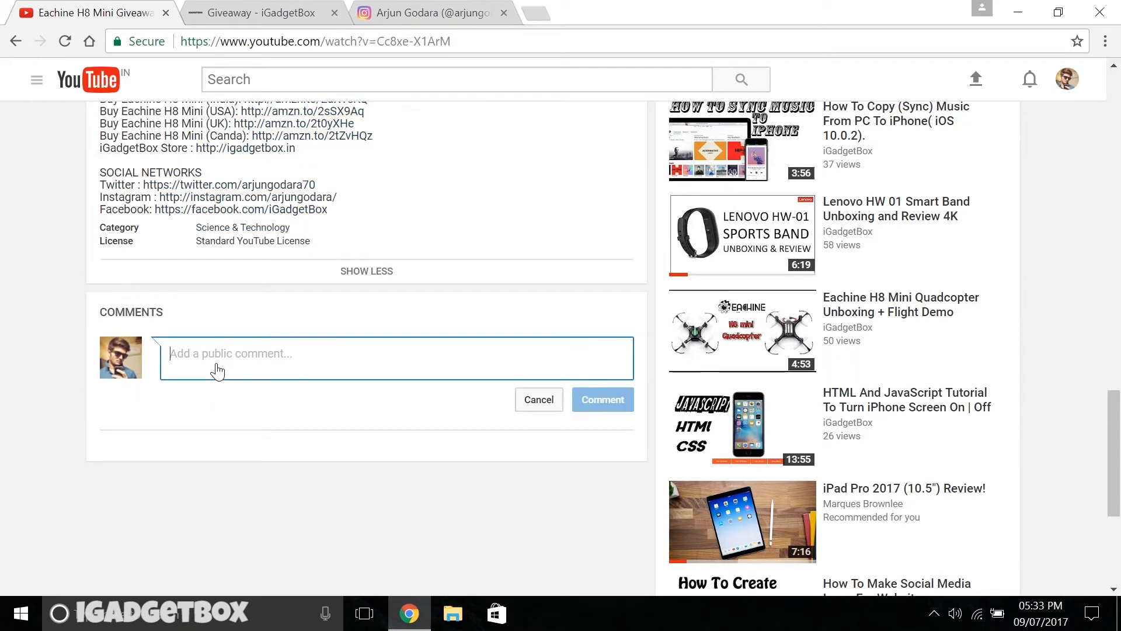
text(i just pa)
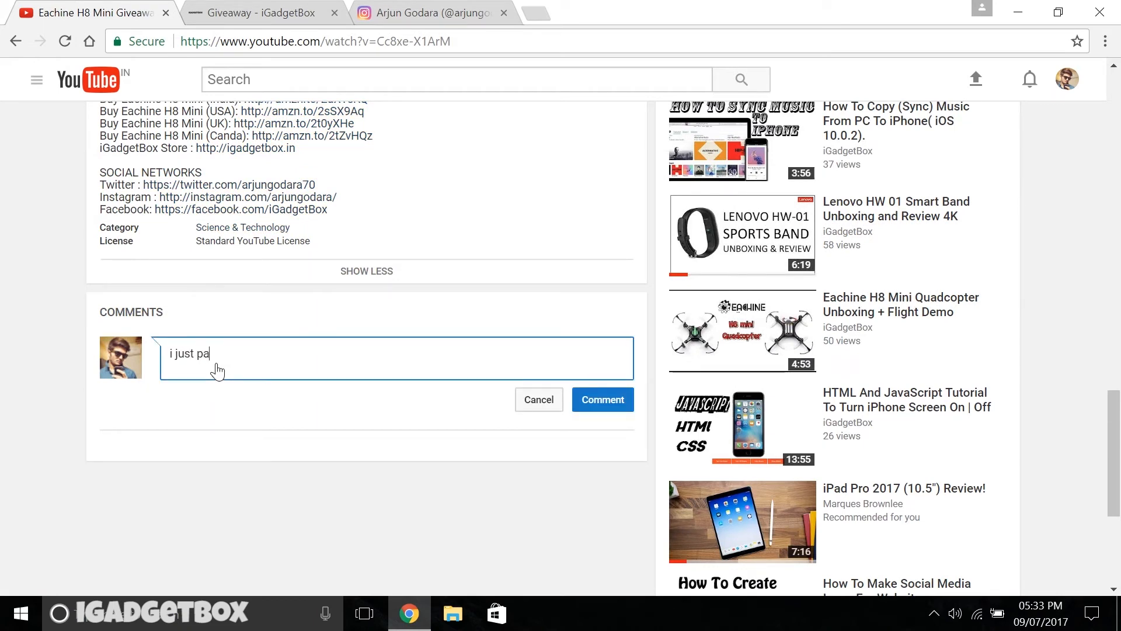
text(rticip)
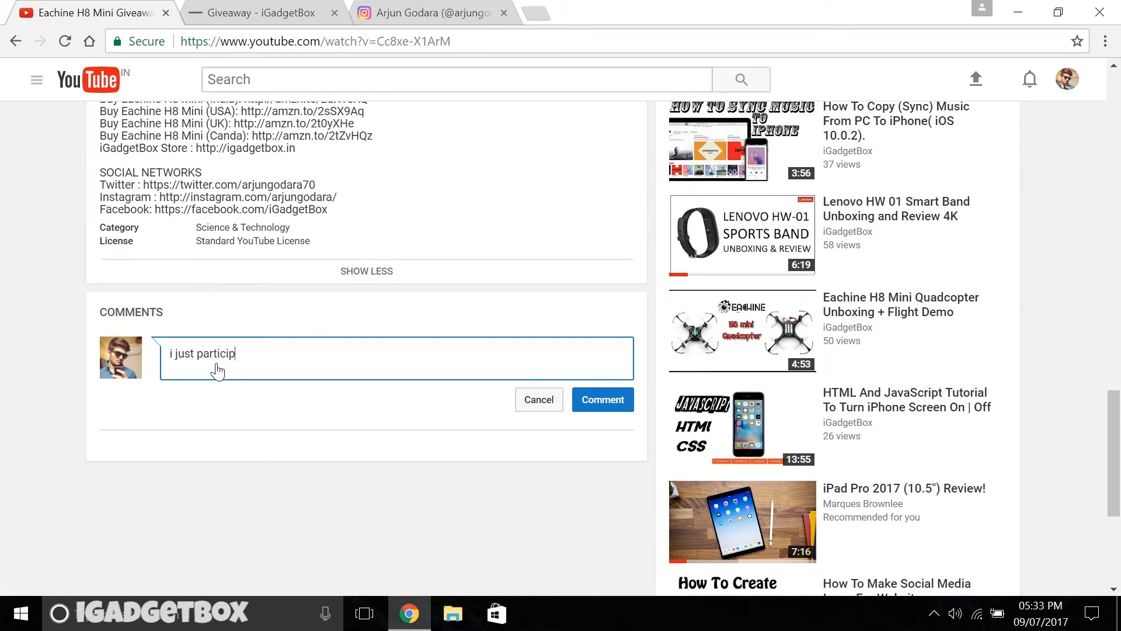
text(ated in t)
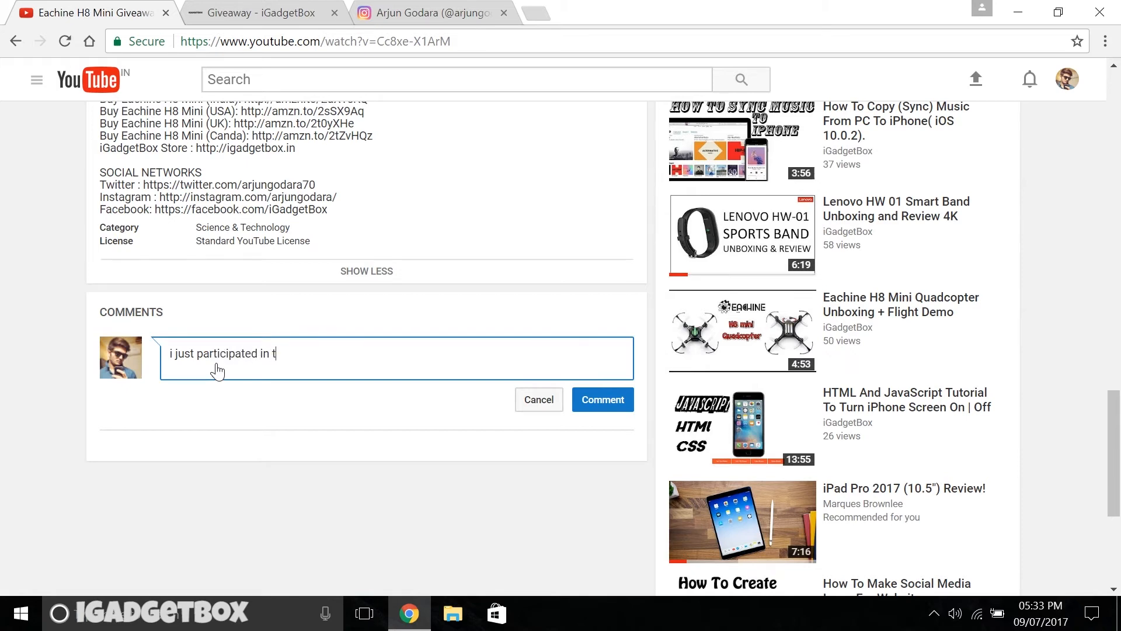
text(his give)
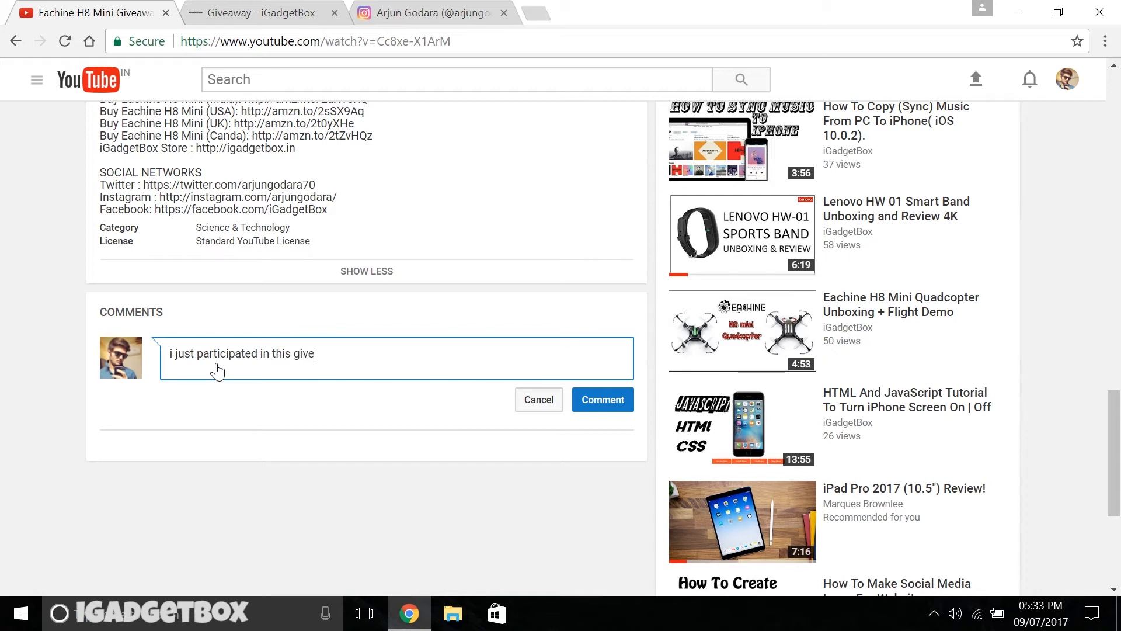
text(away my)
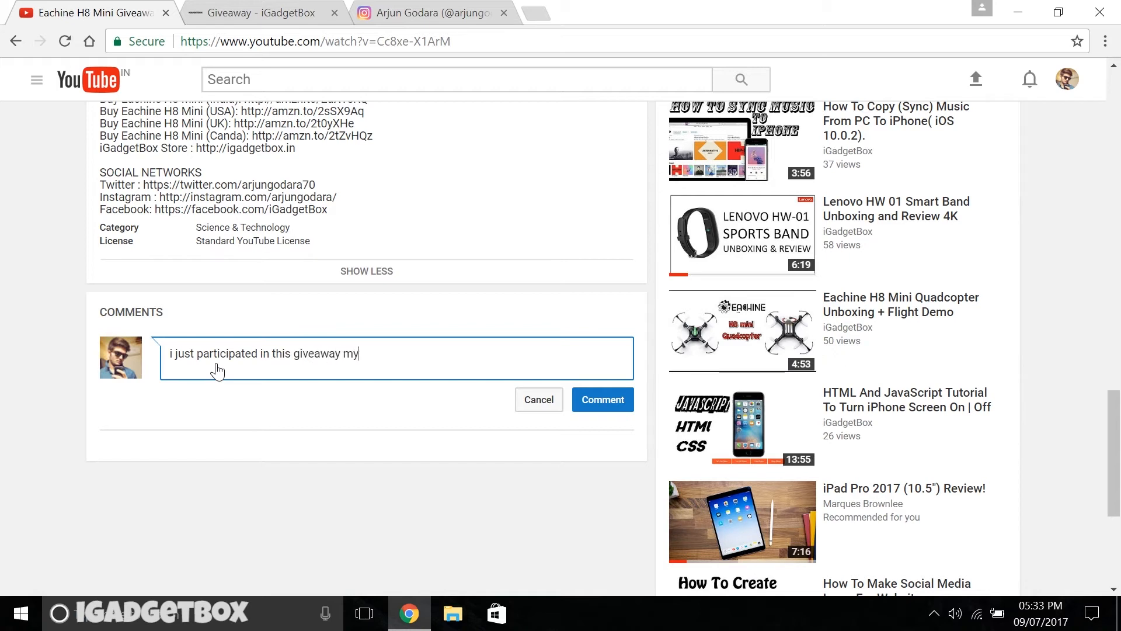
text(Giveaway ID: IGB-n7I5Ew4M8E)
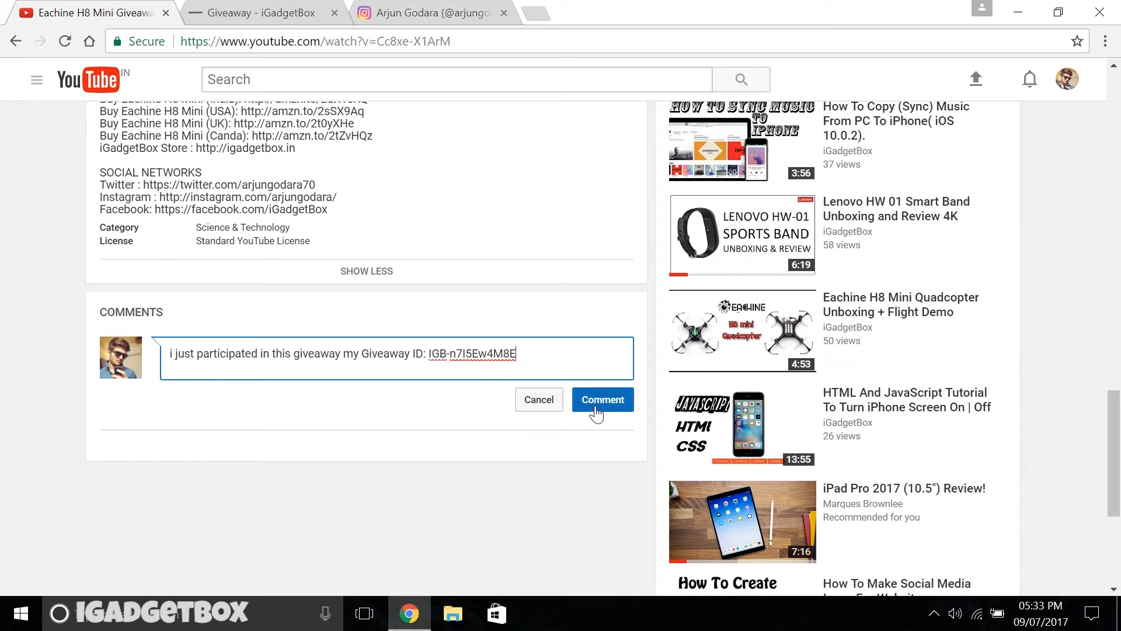
click(603, 399)
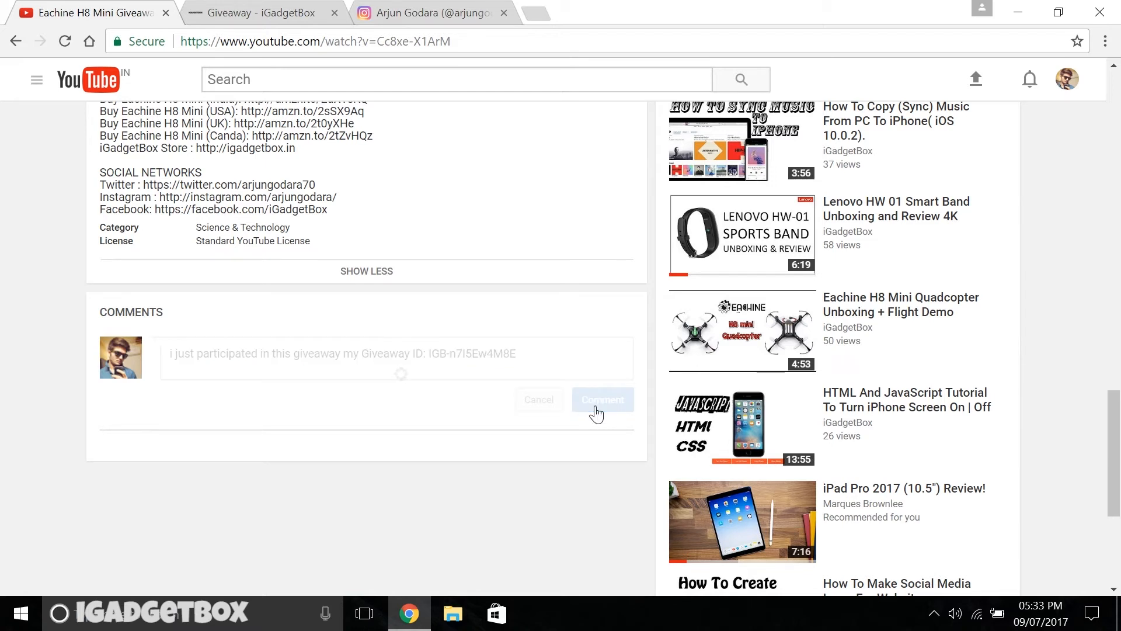
click(604, 399)
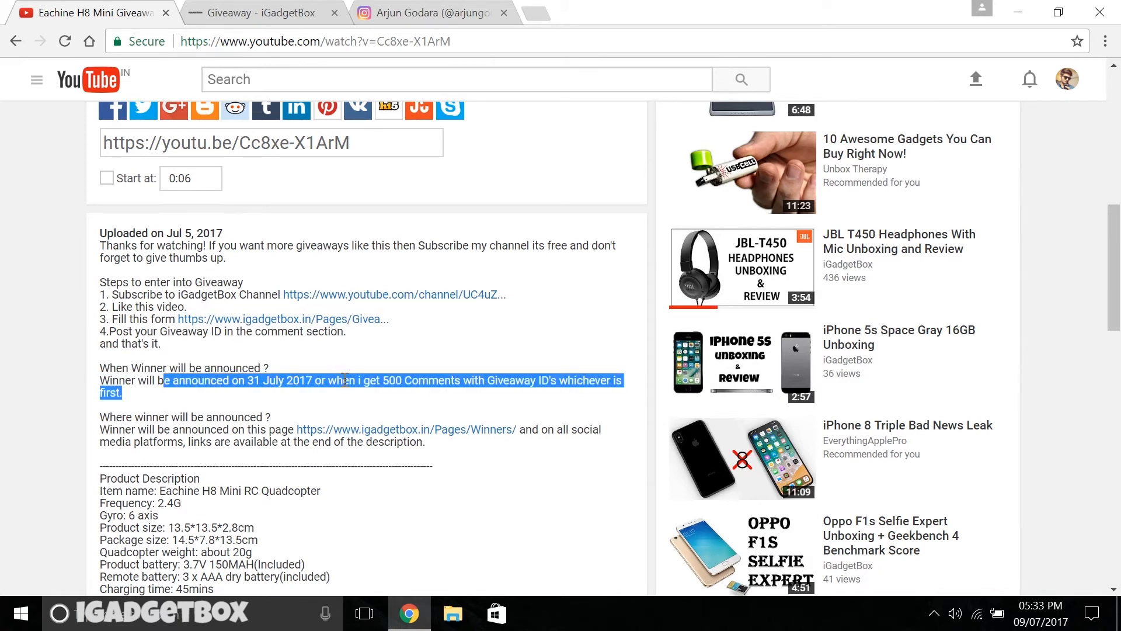
mouse_move(518, 403)
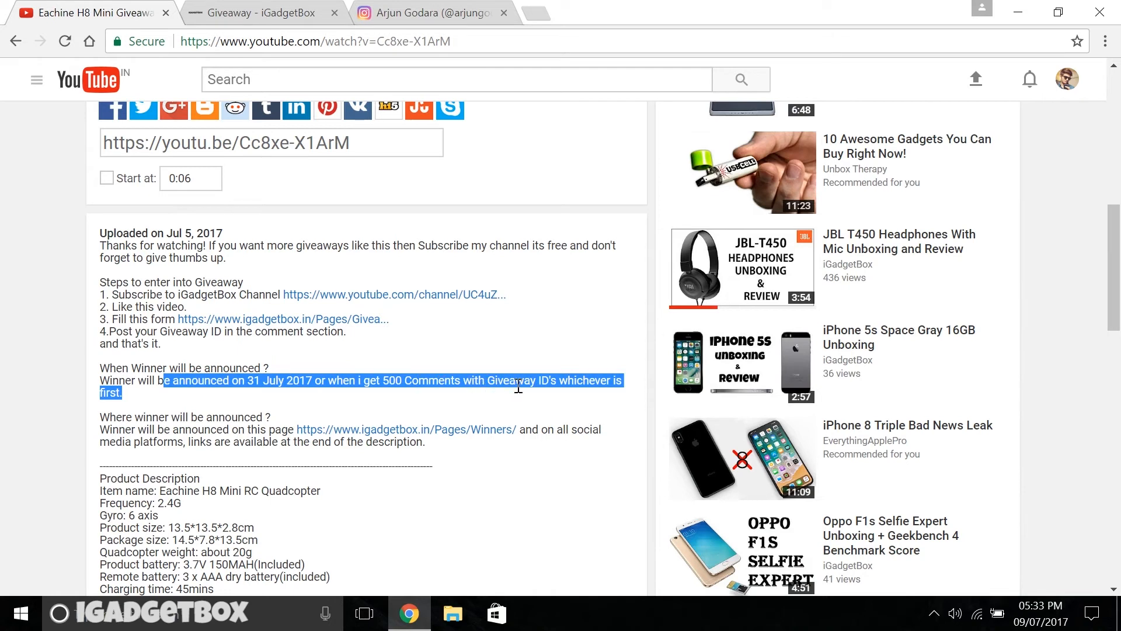
mouse_move(153, 419)
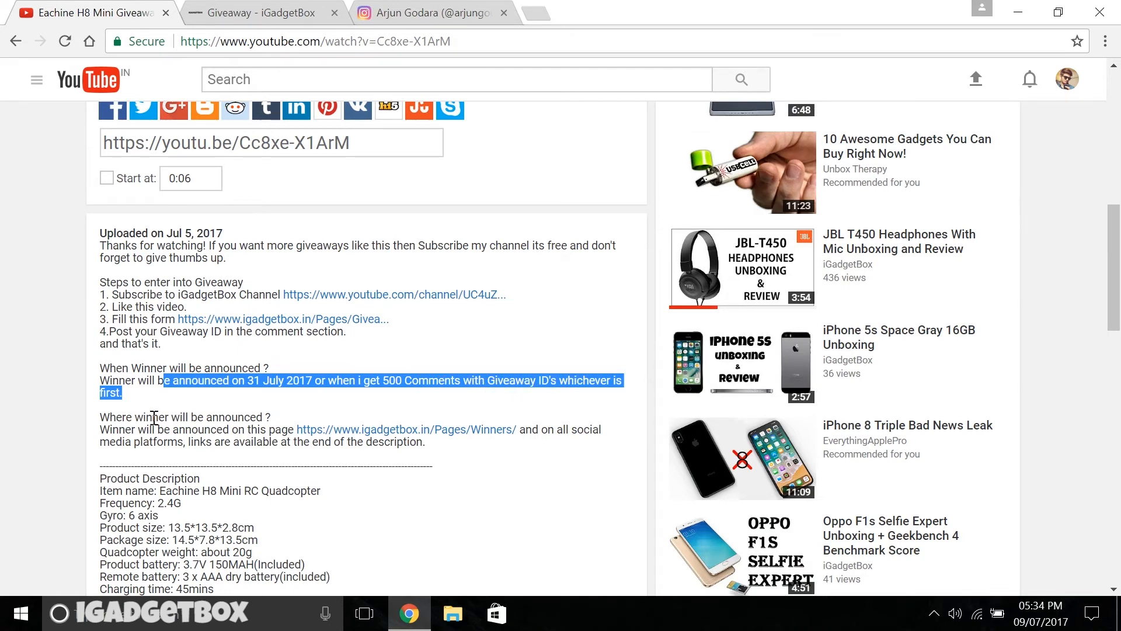
Step: Highlight the description line about where the winners will be announced
click(188, 413)
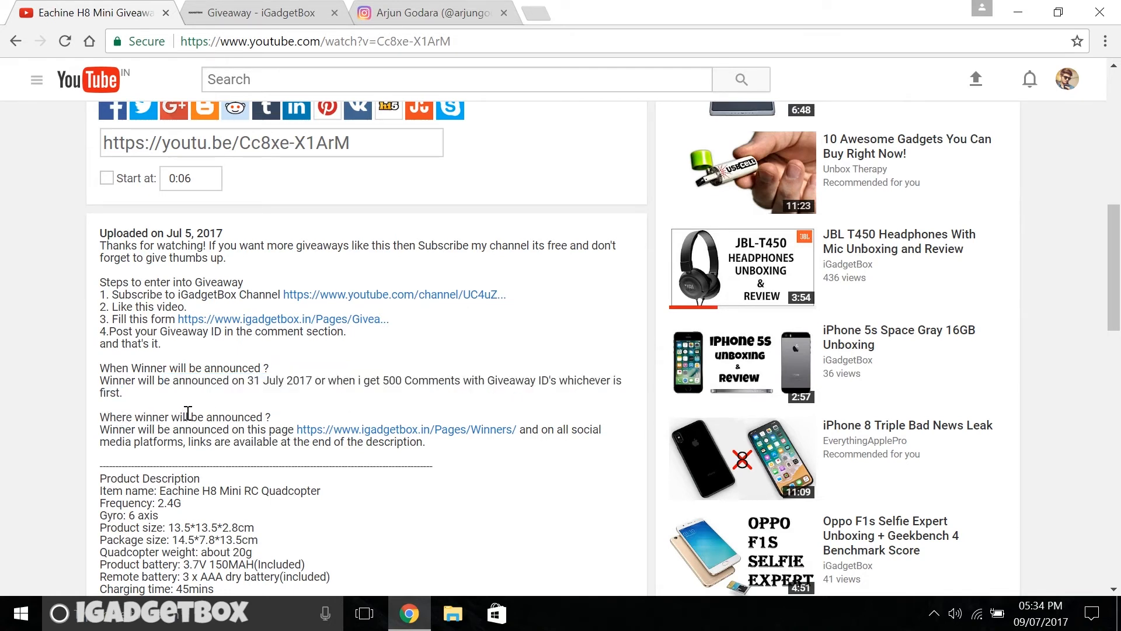
drag(107, 429, 217, 429)
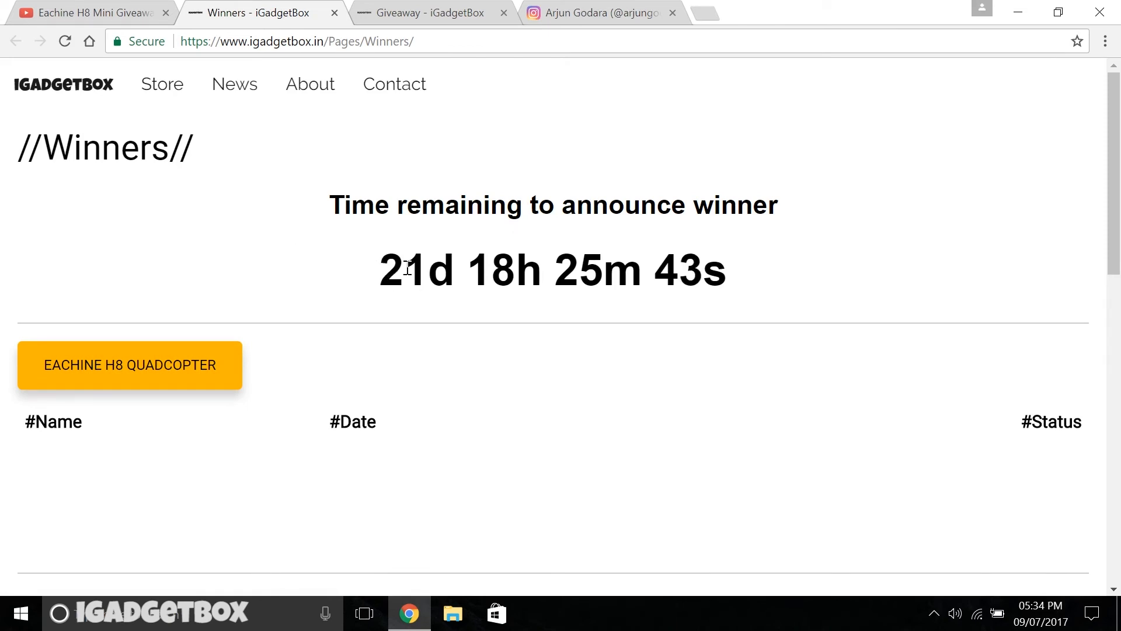
mouse_move(786, 269)
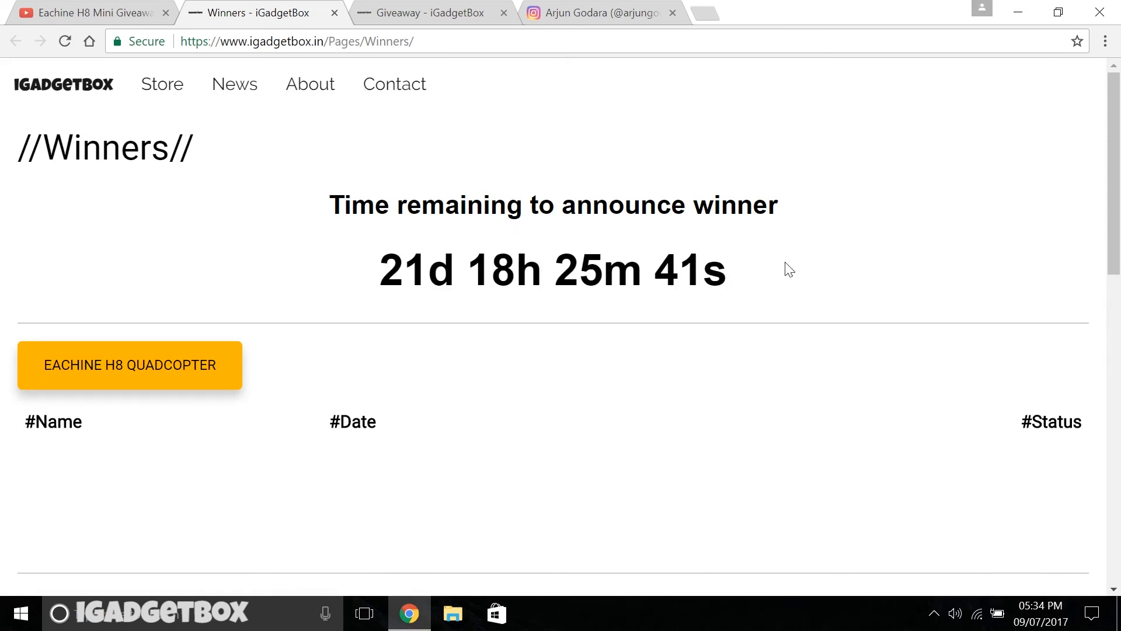
Step: Scroll through the Winners page countdown and FAQ, then return to the YouTube video
scroll(down, 3)
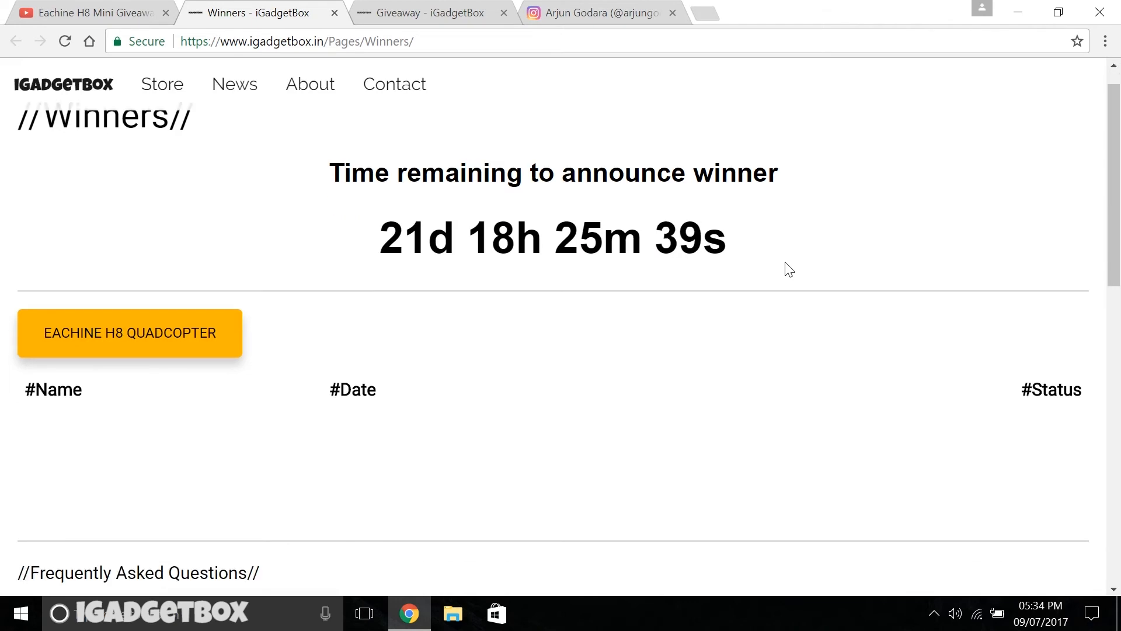
scroll(down, 3)
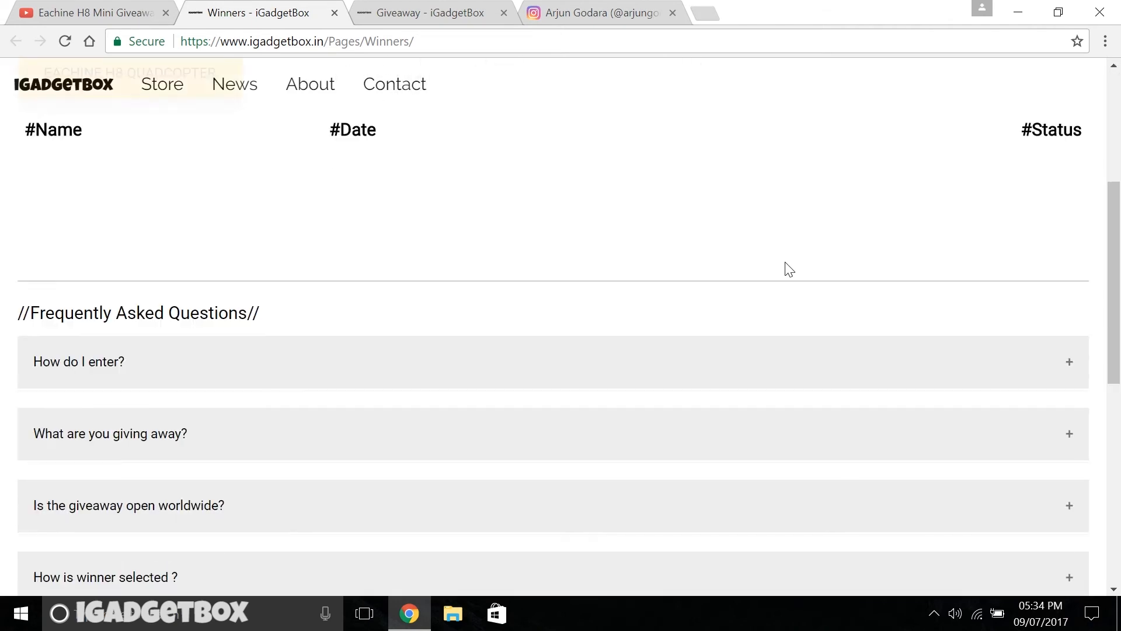
scroll(down, 3)
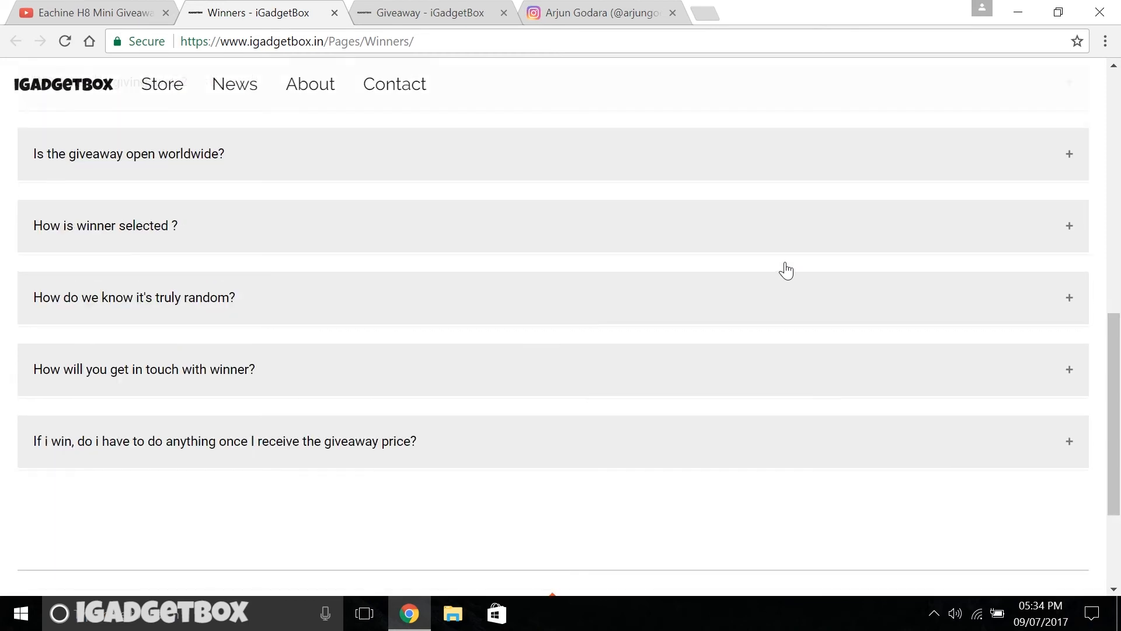
scroll(up, 3)
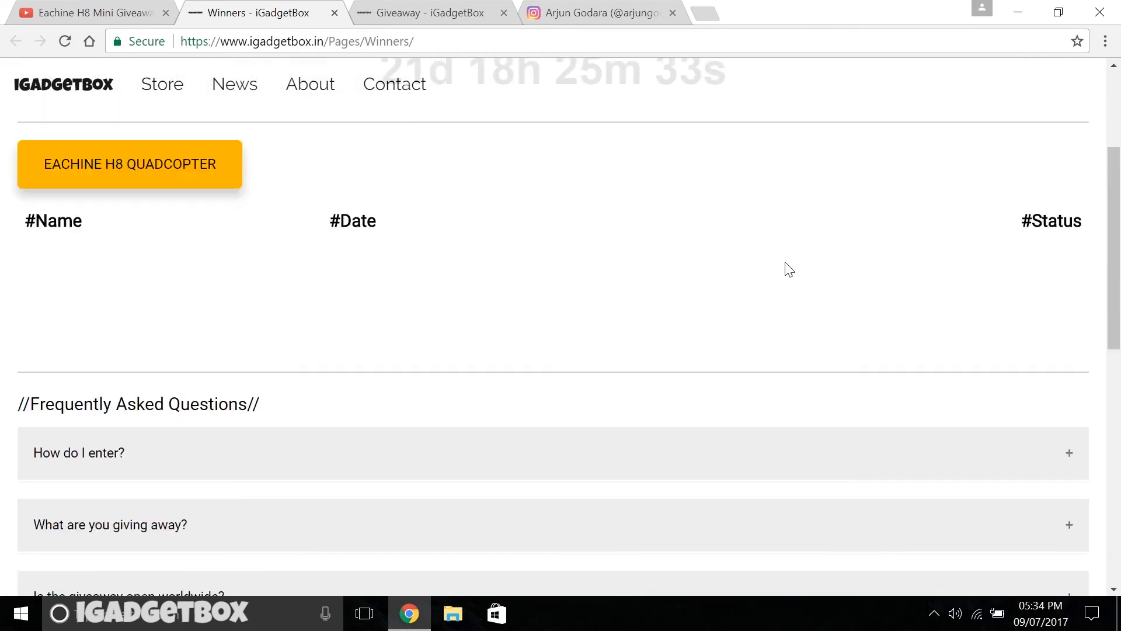
click(88, 12)
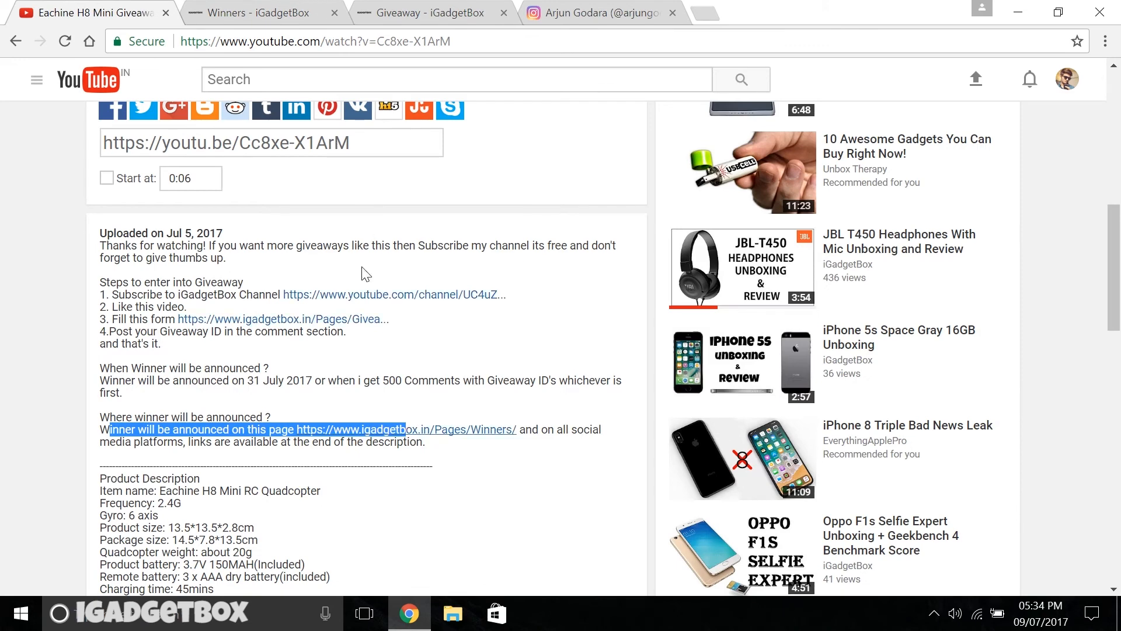
mouse_move(441, 373)
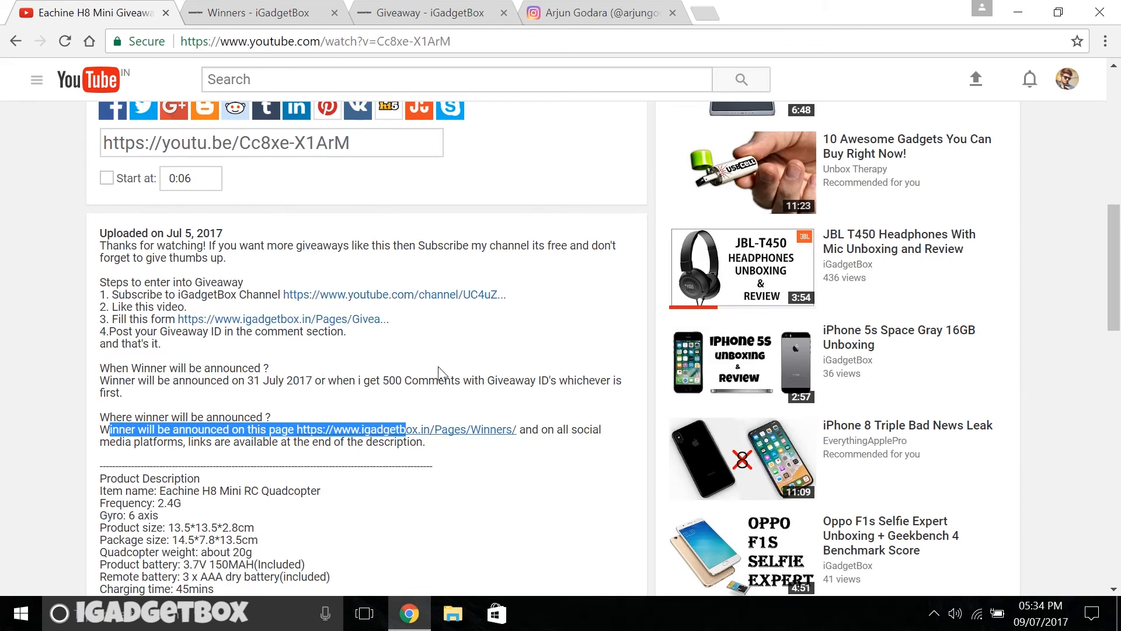
Step: Scroll down the video page until the posted Giveaway ID comment is visible
scroll(down, 3)
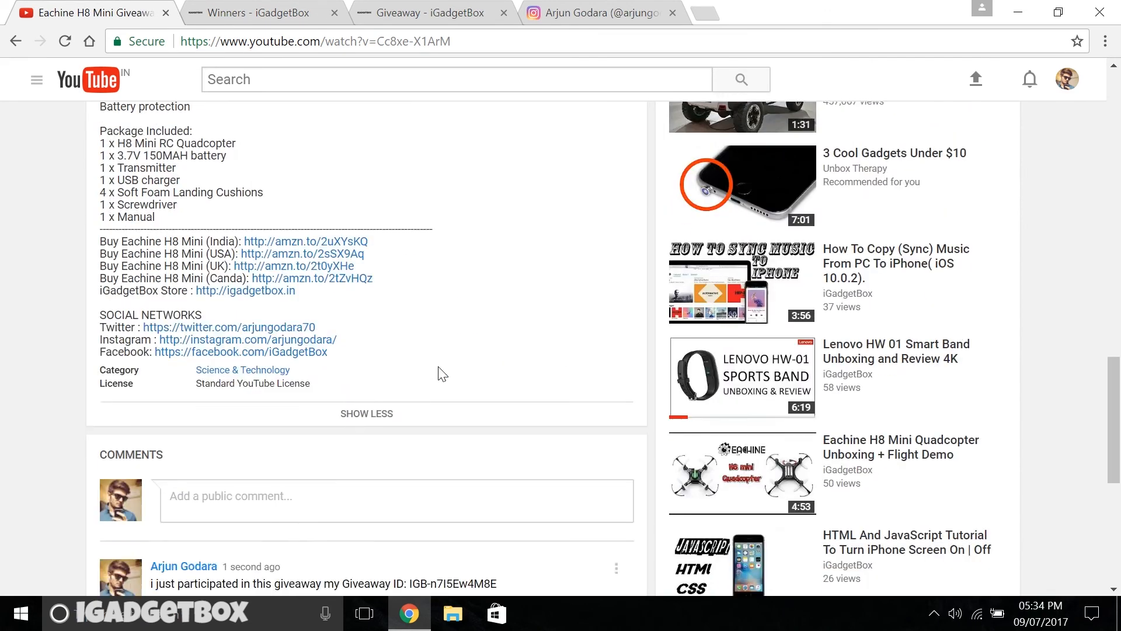
scroll(down, 3)
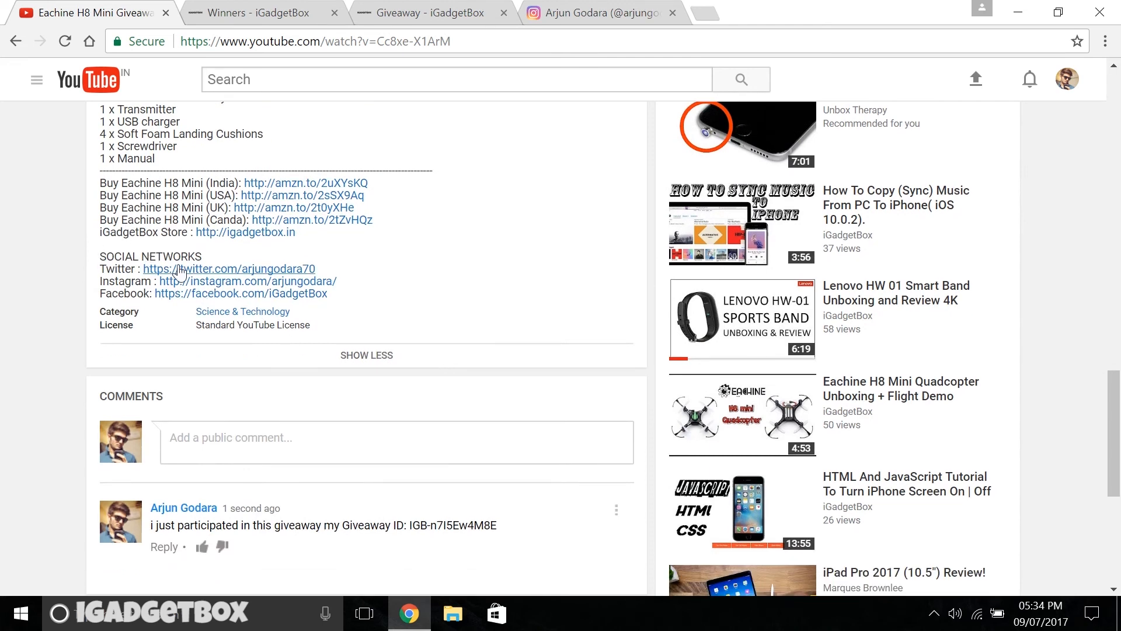
mouse_move(209, 300)
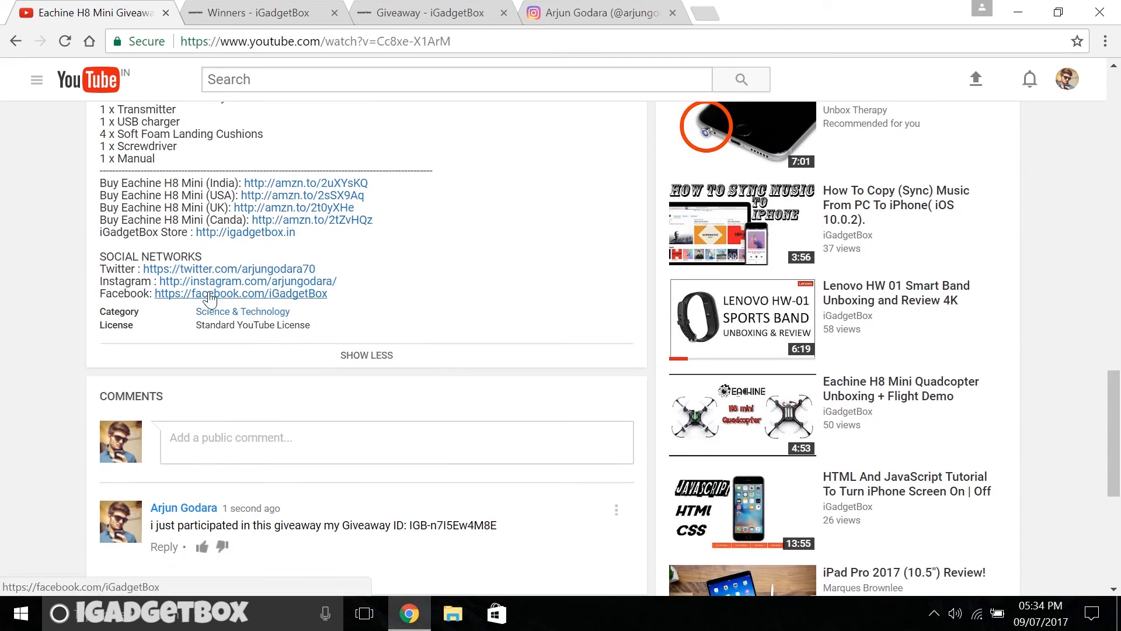
mouse_move(449, 234)
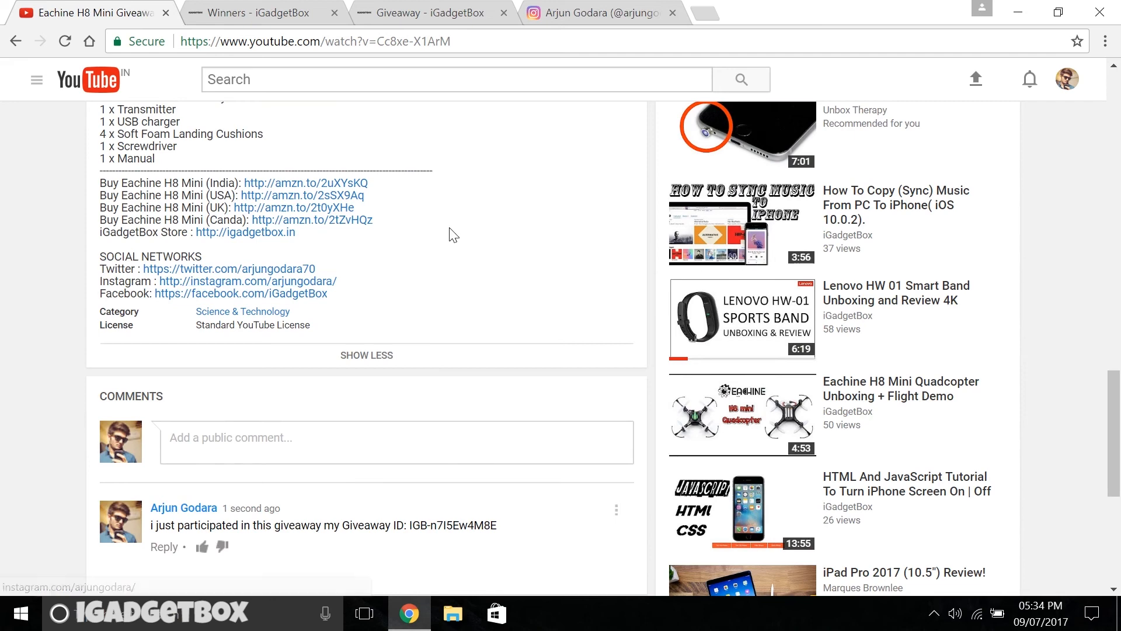